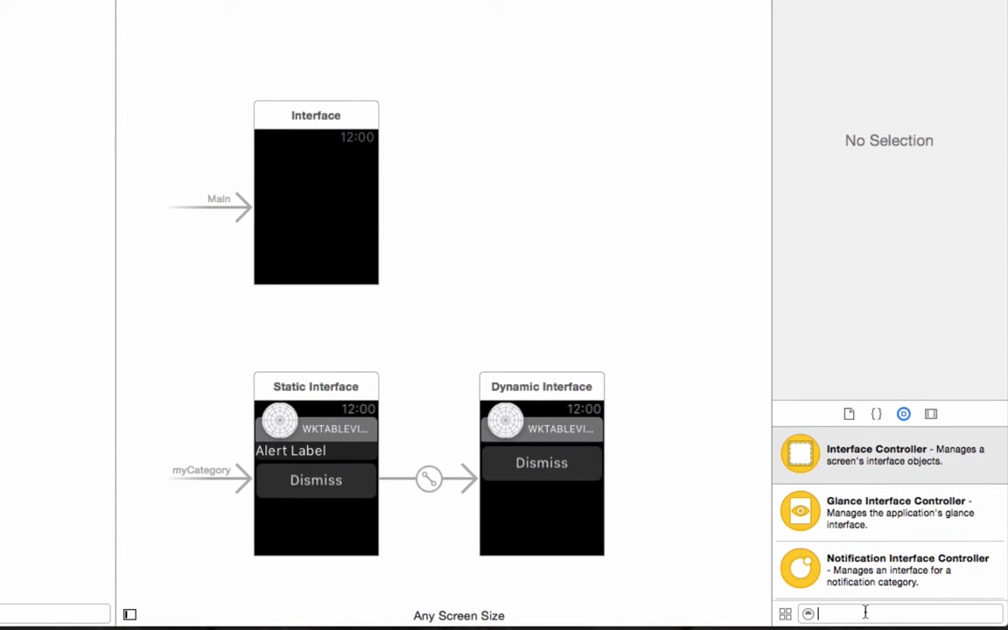
Step: Find 'table' in the Object Library and place a Table on the main interface controller
{"action": "type", "text": "table"}
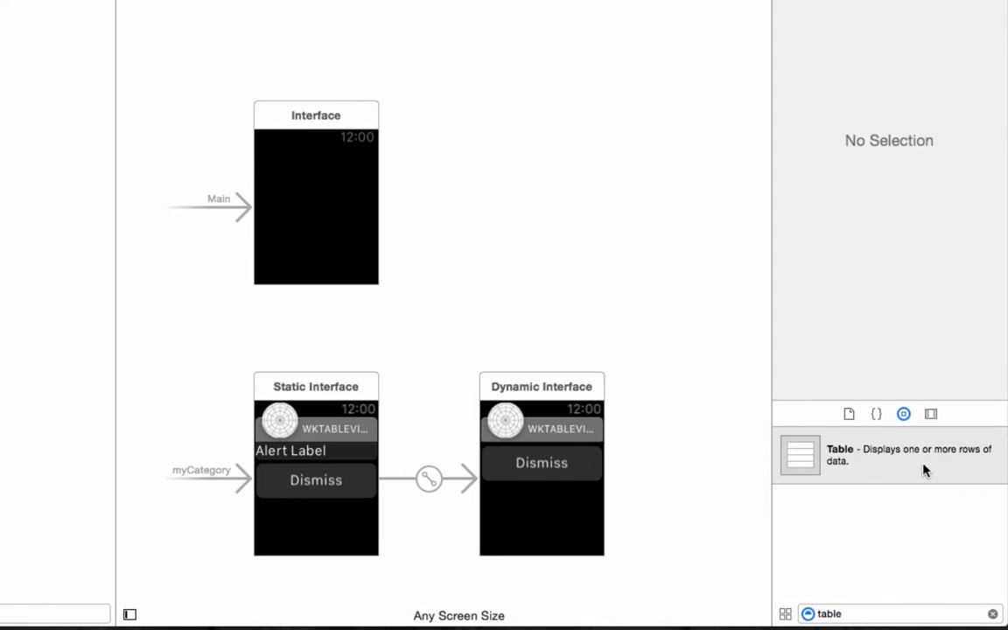
{"action": "left_click_drag", "start_coordinate": [889, 455], "coordinate": [316, 163]}
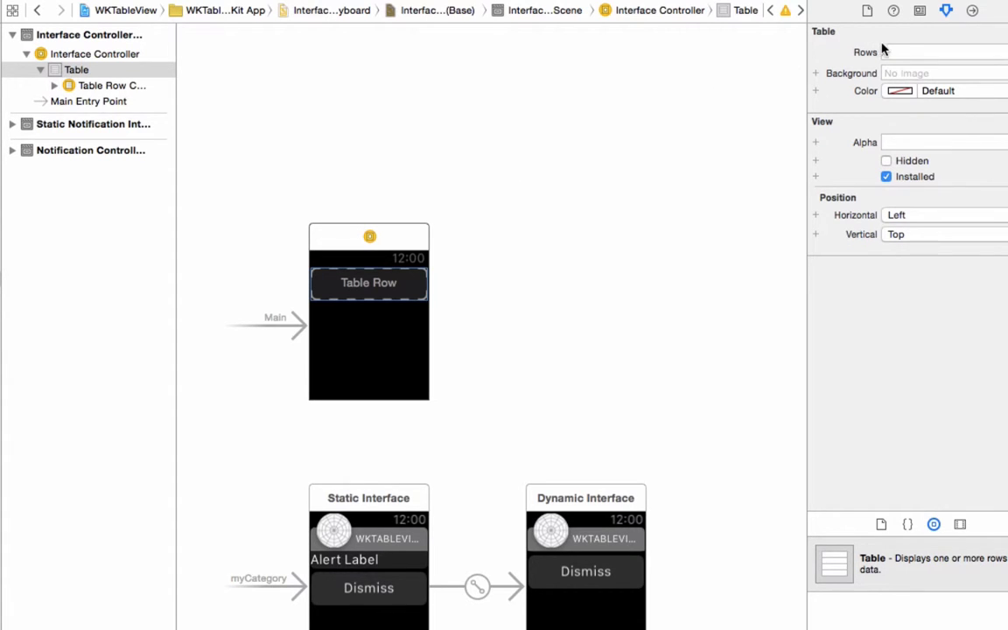
{"action": "mouse_move", "coordinate": [820, 51]}
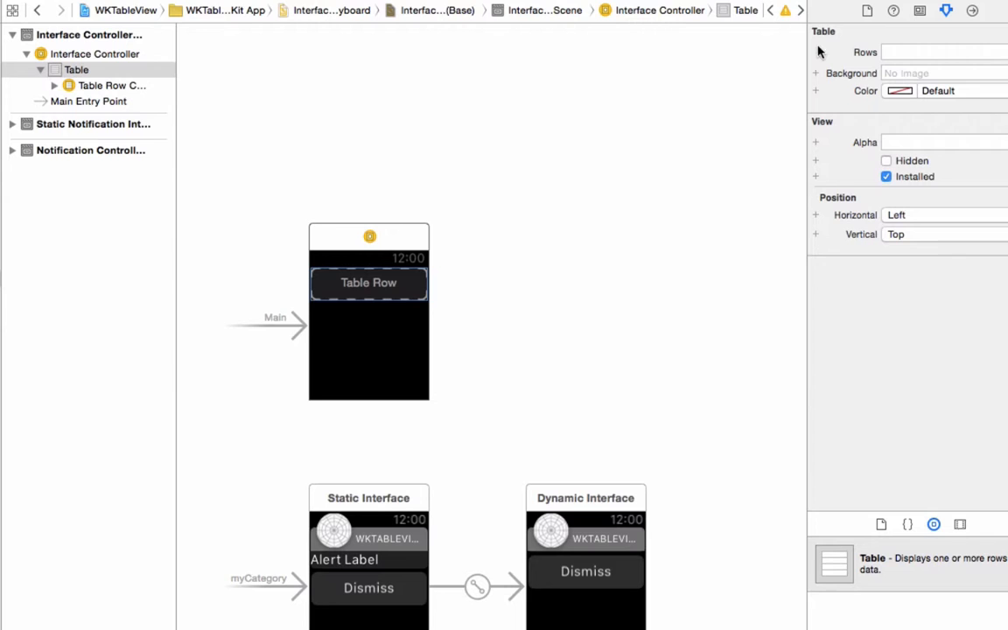
{"action": "left_click", "coordinate": [974, 11]}
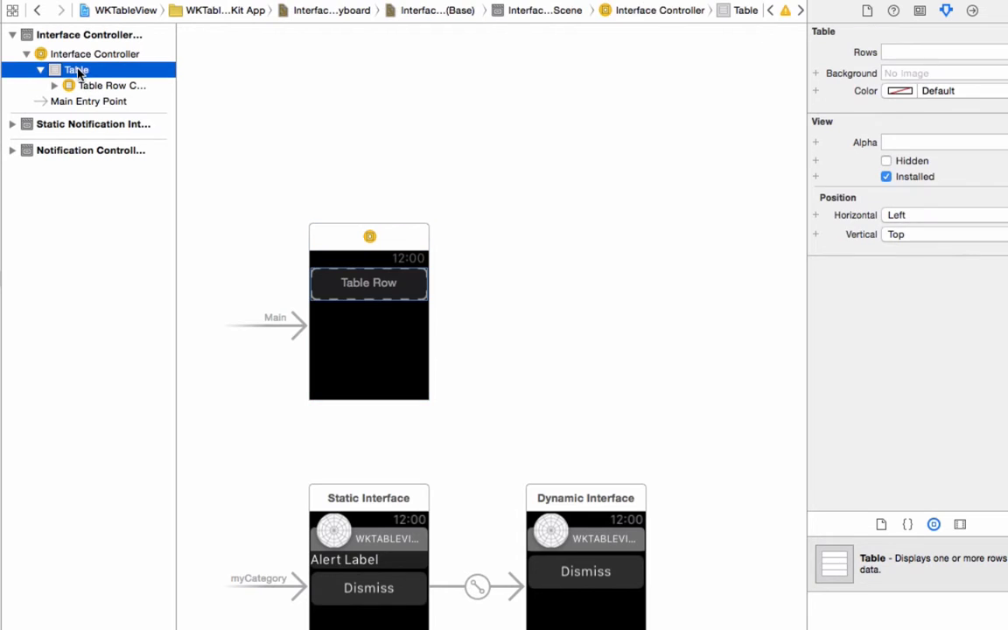
Step: Set the Table Row Controller's Identifier to 'Cell', replacing the mistyped 'Cekk'
{"action": "left_click", "coordinate": [111, 85]}
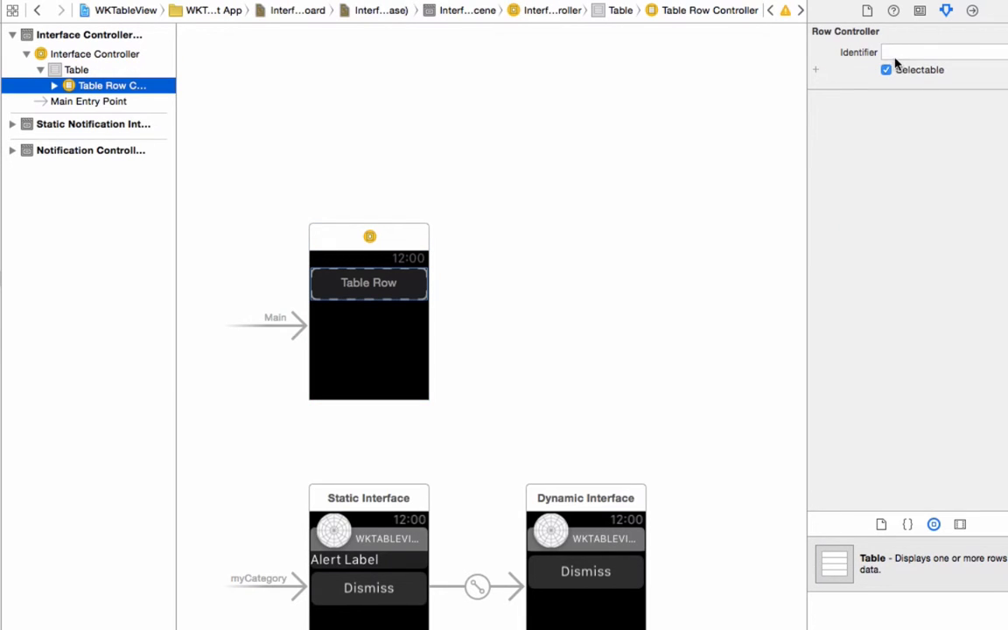
{"action": "left_click", "coordinate": [934, 51]}
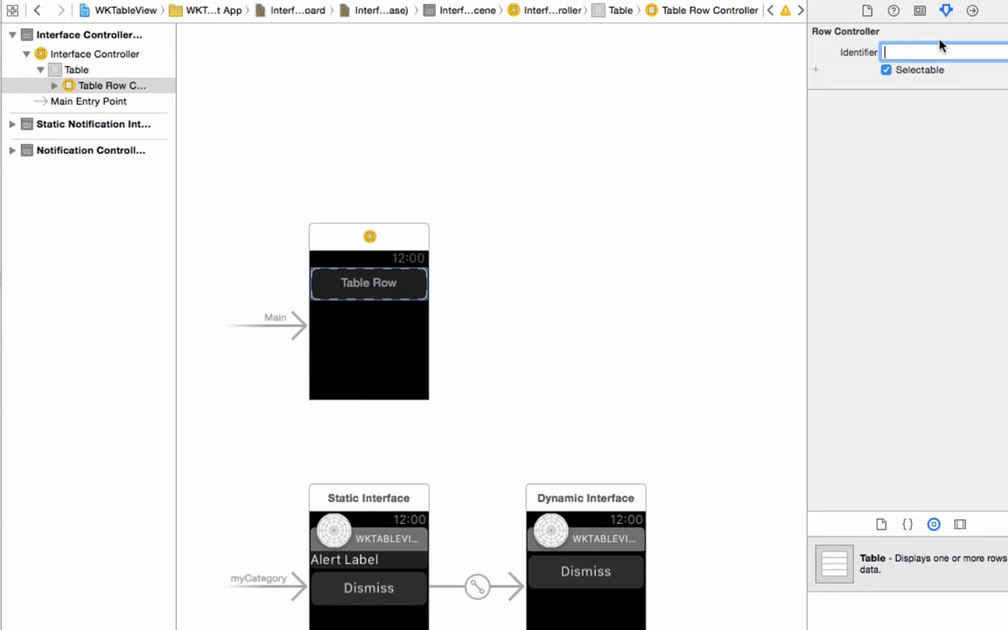
{"action": "type", "text": "Cekk"}
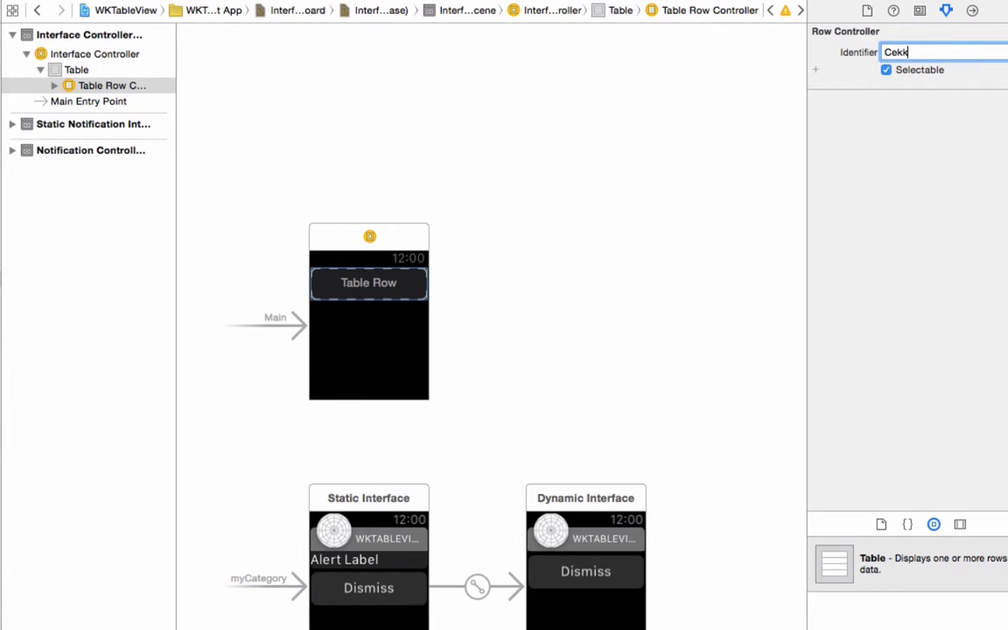
{"action": "key", "text": "Return"}
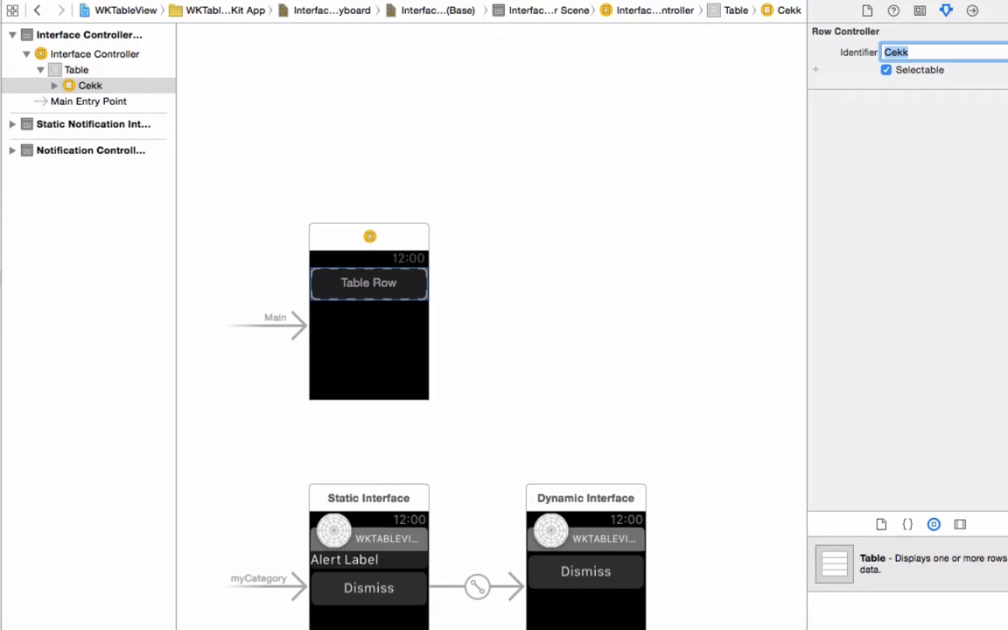
{"action": "type", "text": "Cell"}
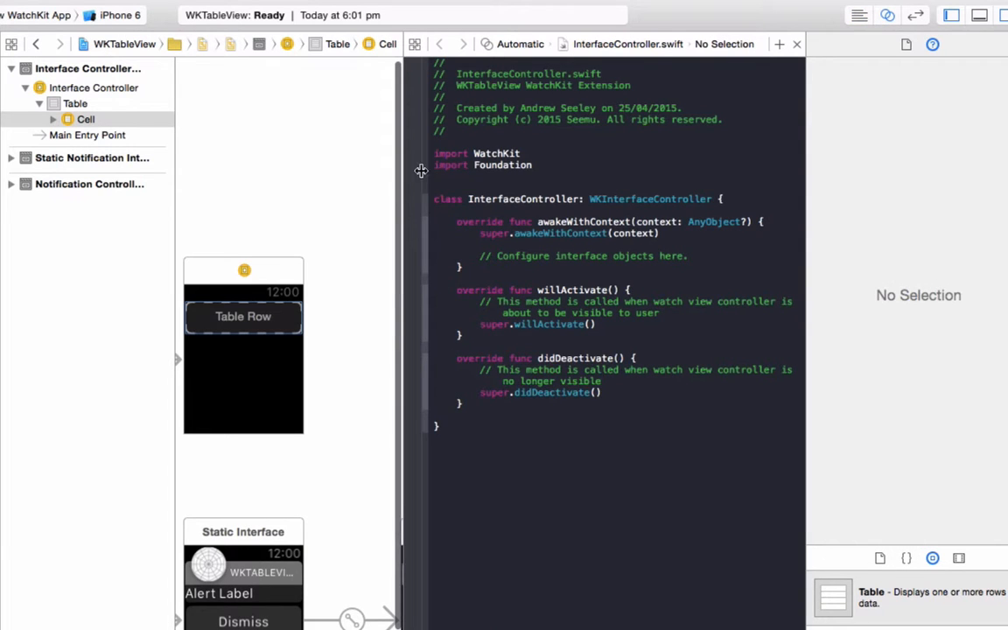
Step: Create a strong WKInterfaceTable outlet named tableView for the table in InterfaceController.swift
{"action": "left_click", "coordinate": [525, 198]}
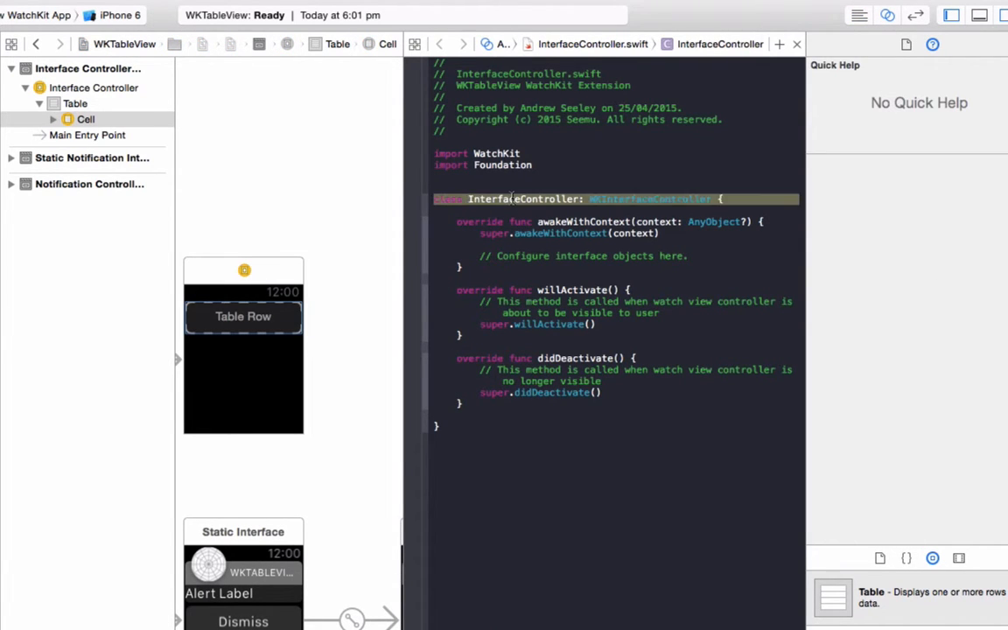
{"action": "left_click", "coordinate": [243, 316]}
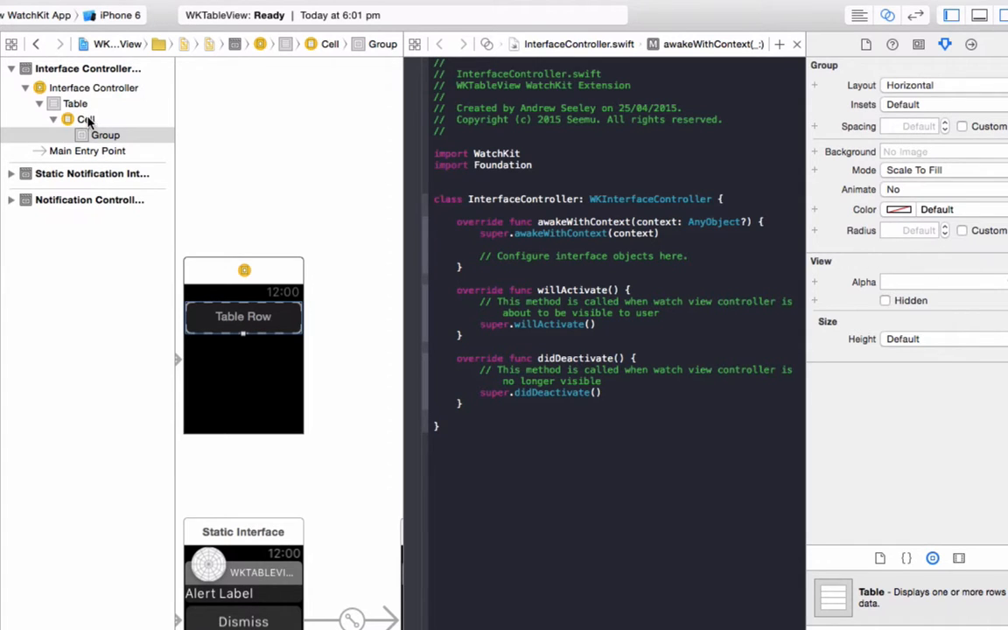
{"action": "left_click", "coordinate": [76, 103]}
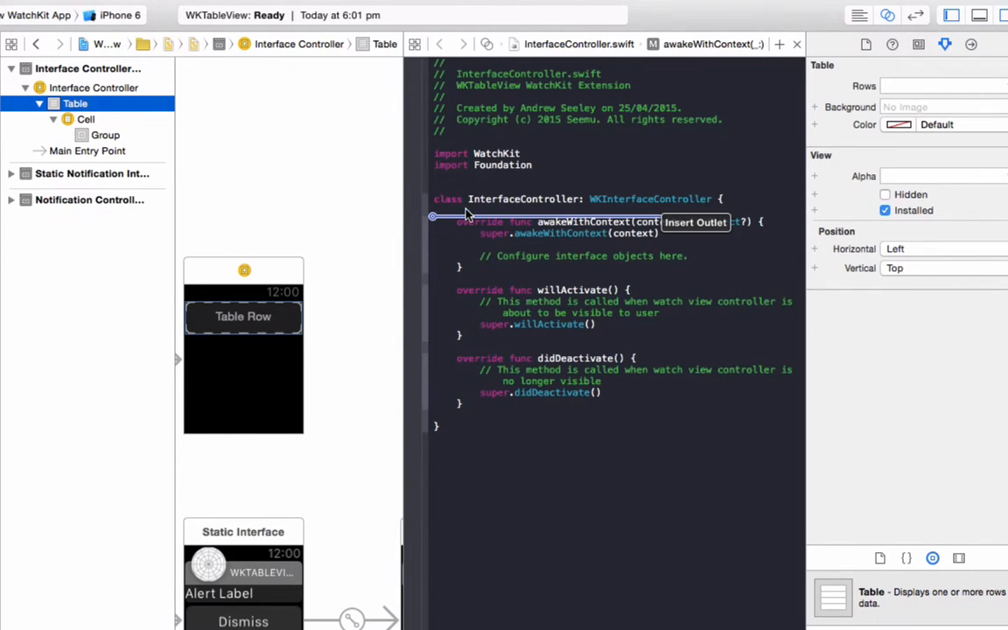
{"action": "type", "text": "tableView"}
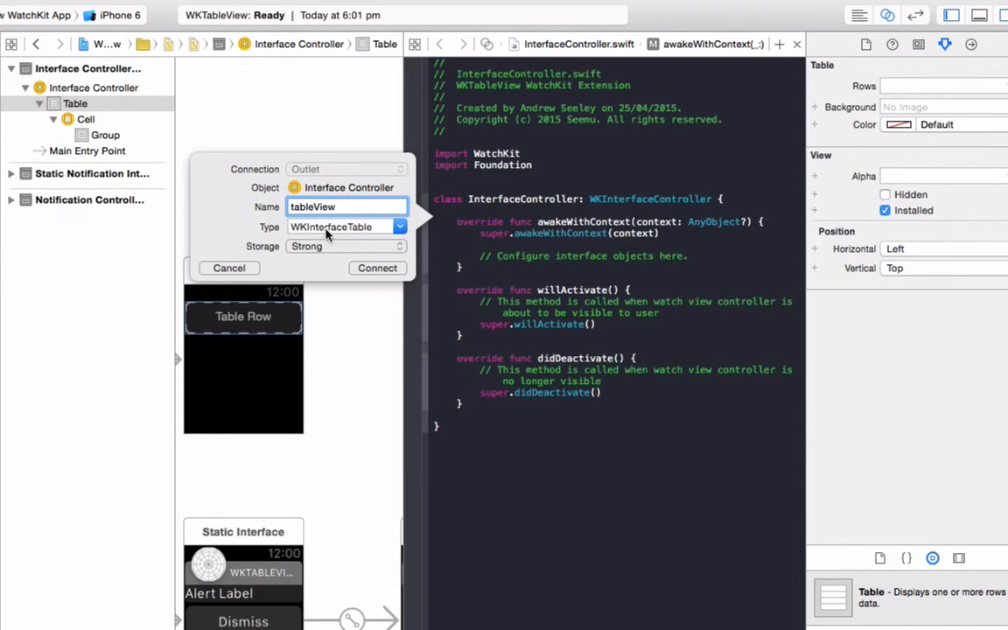
{"action": "mouse_move", "coordinate": [324, 234]}
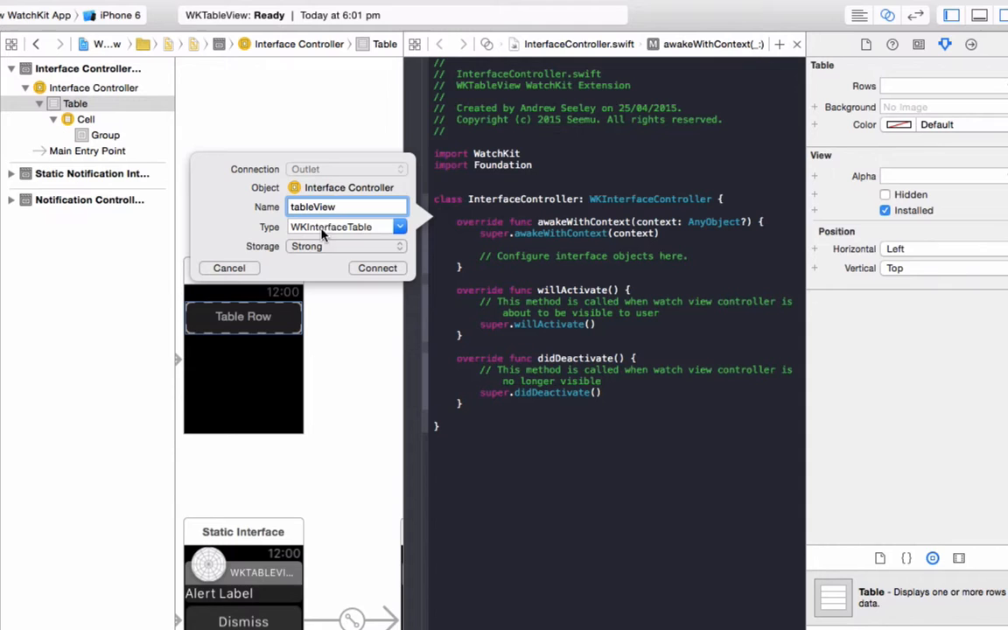
{"action": "left_click", "coordinate": [377, 267]}
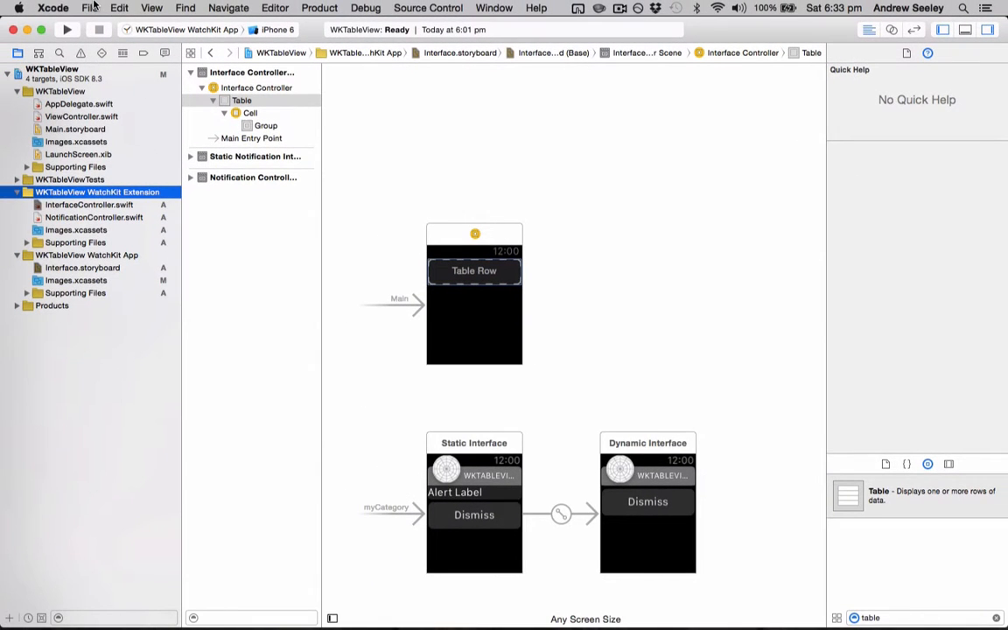
Step: Create a Cocoa Touch Class file named TableRowObject in the WatchKit Extension
{"action": "left_click", "coordinate": [89, 8]}
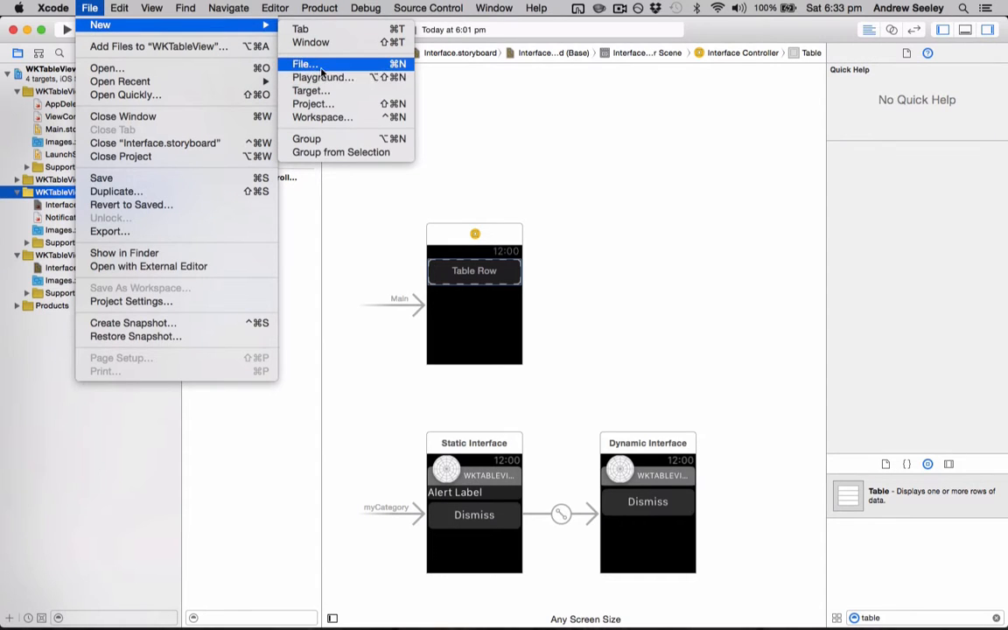
{"action": "left_click", "coordinate": [308, 64]}
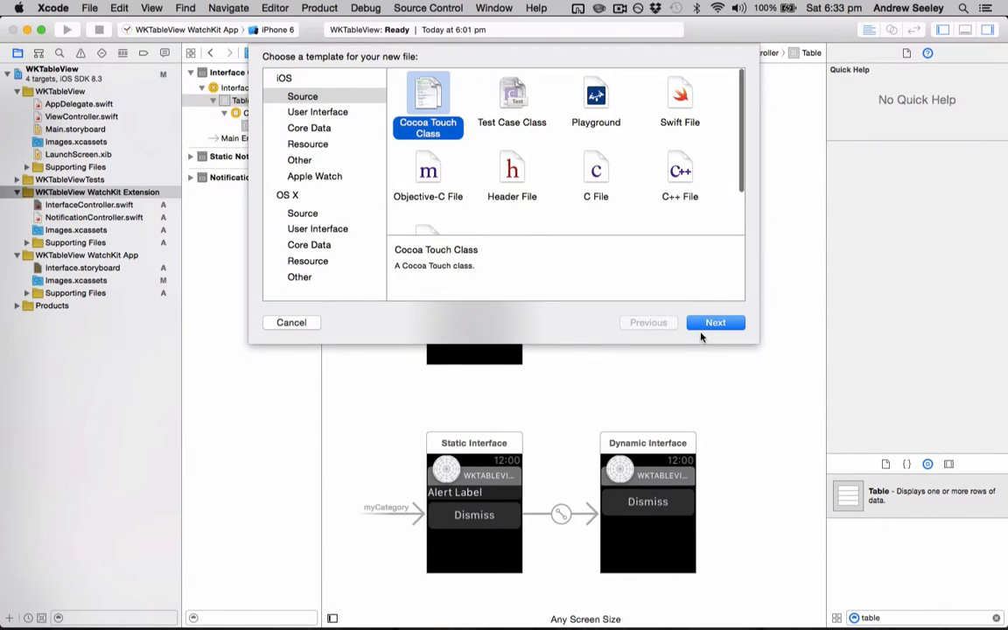
{"action": "left_click", "coordinate": [715, 322]}
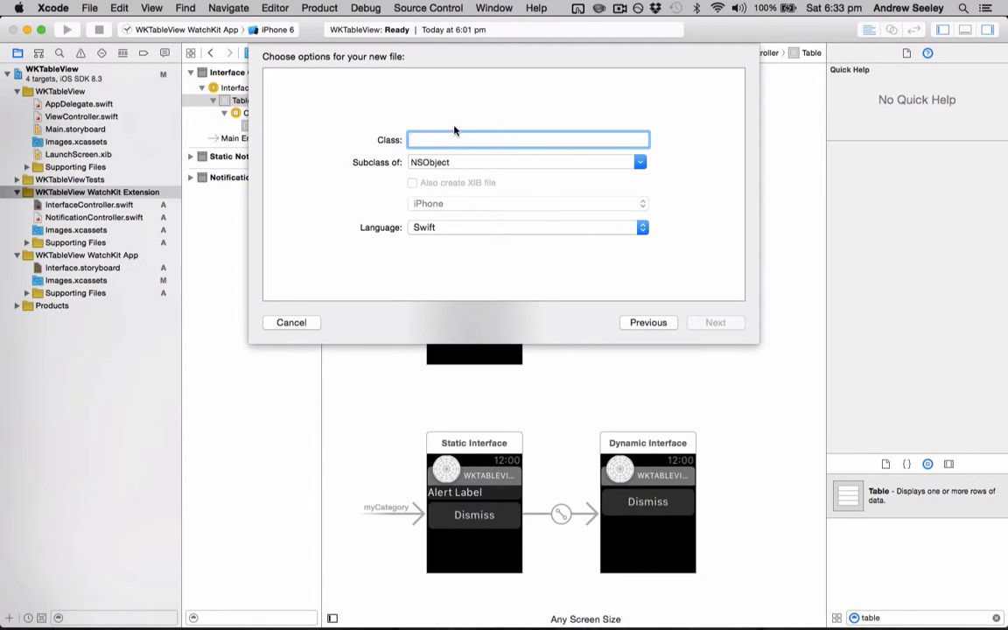
{"action": "type", "text": "TableRowOb"}
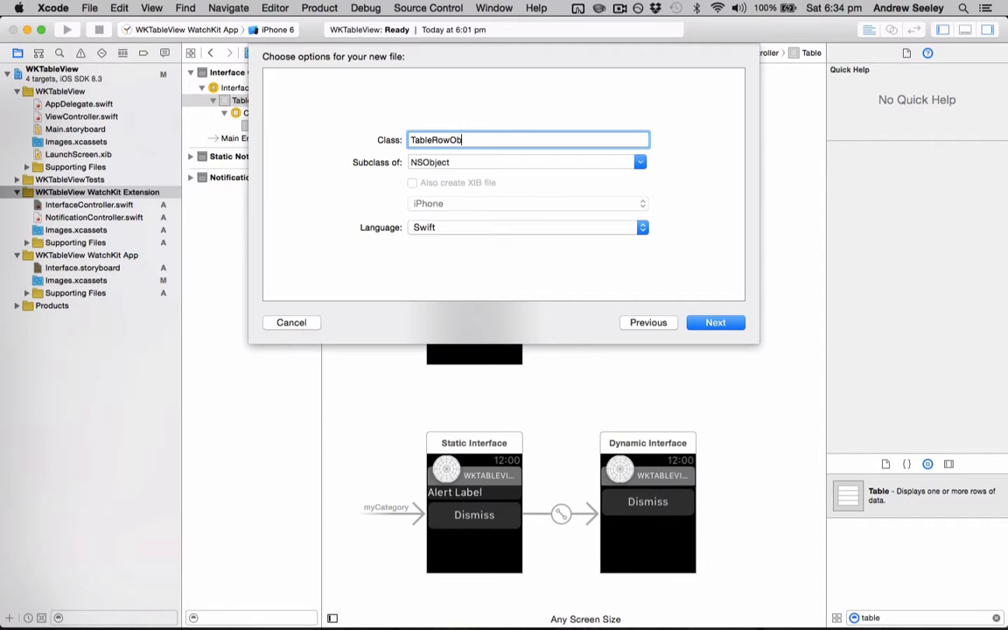
{"action": "type", "text": "ject"}
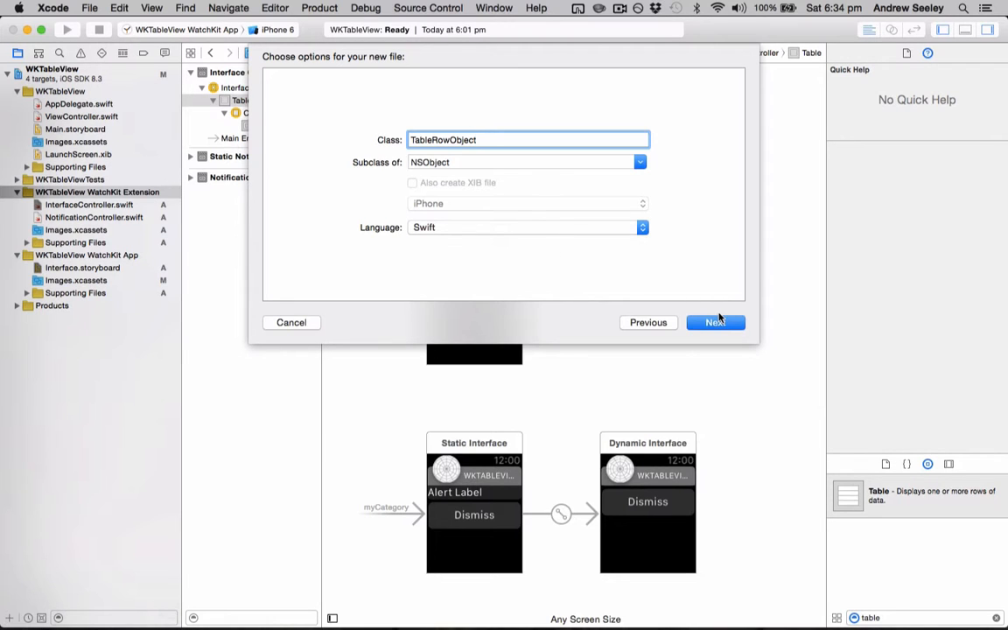
{"action": "left_click", "coordinate": [715, 322]}
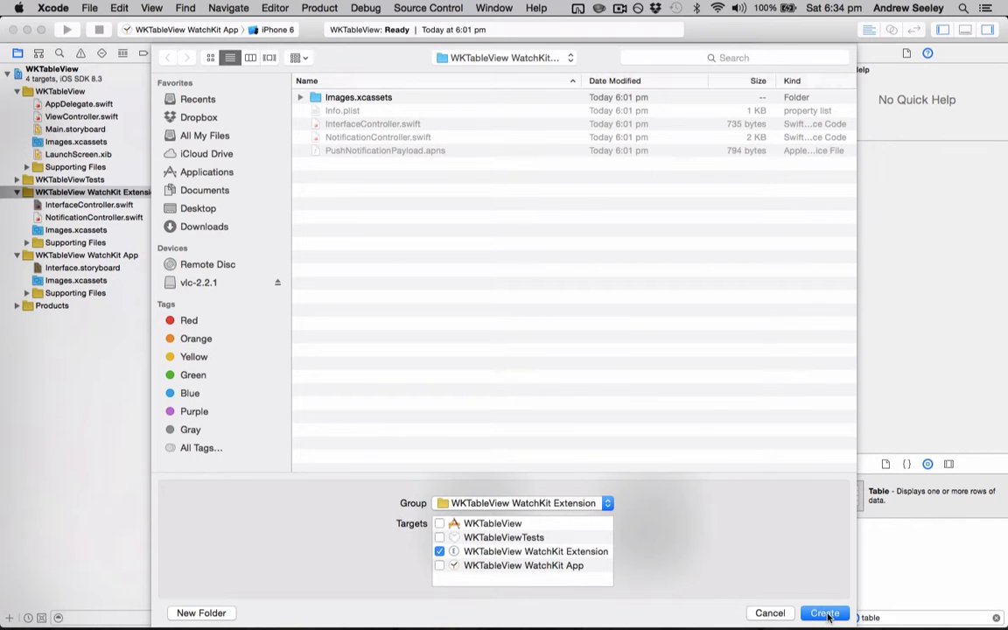
{"action": "left_click", "coordinate": [826, 613]}
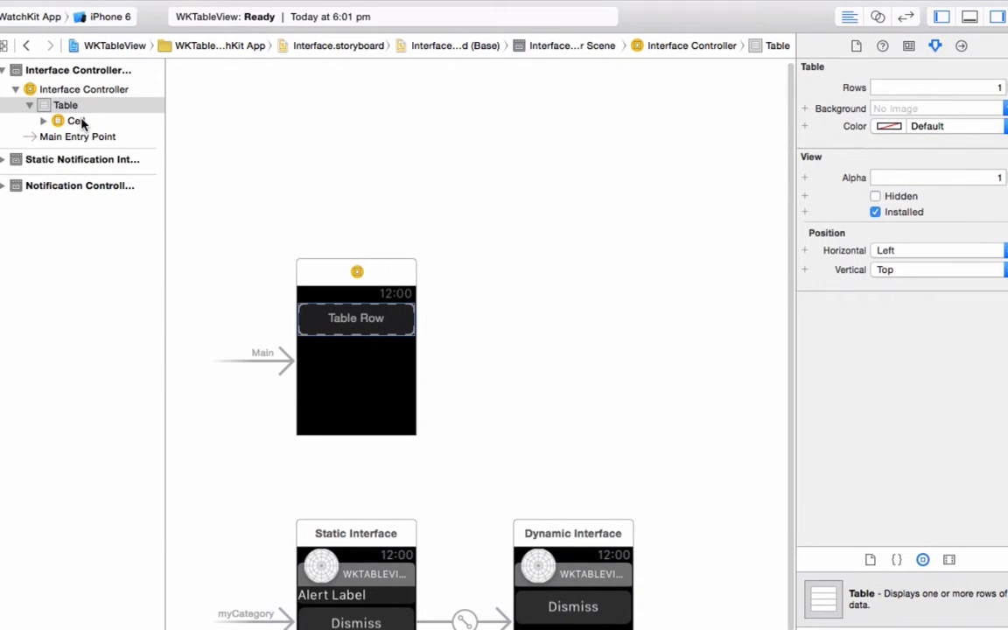
Step: Set the Cell row controller's Custom Class to TableRowObject in the Identity inspector
{"action": "left_click", "coordinate": [71, 121]}
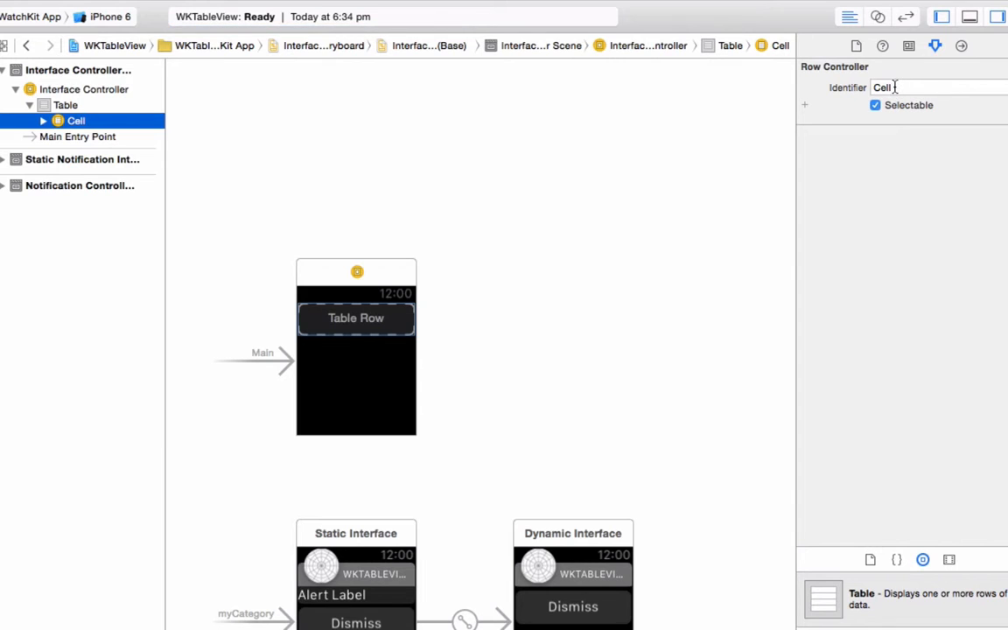
{"action": "left_click", "coordinate": [910, 46]}
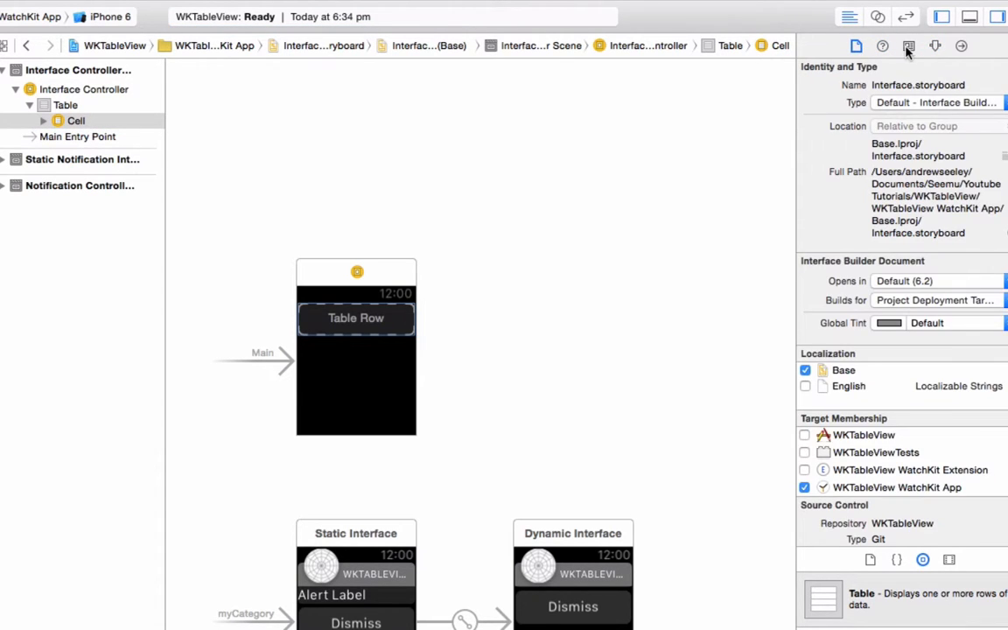
{"action": "left_click", "coordinate": [909, 45]}
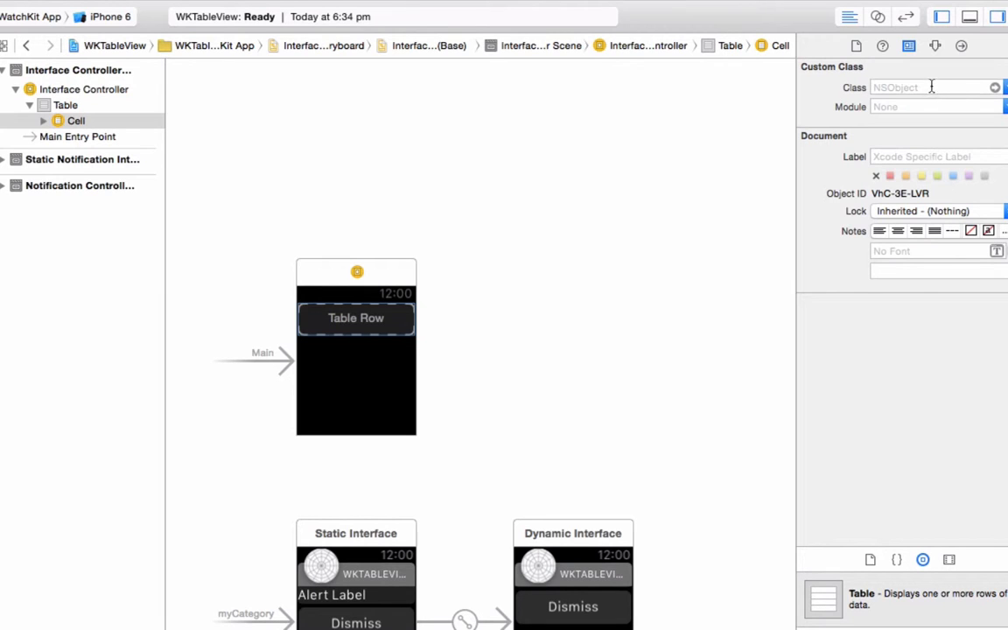
{"action": "left_click", "coordinate": [929, 87]}
{"action": "type", "text": "TableRowObject"}
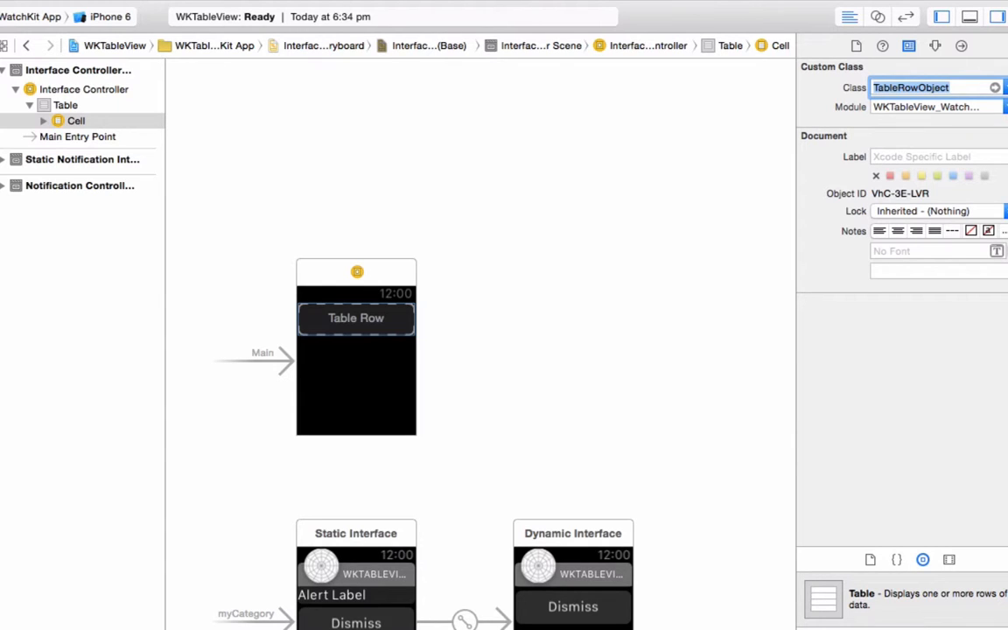
{"action": "mouse_move", "coordinate": [770, 88]}
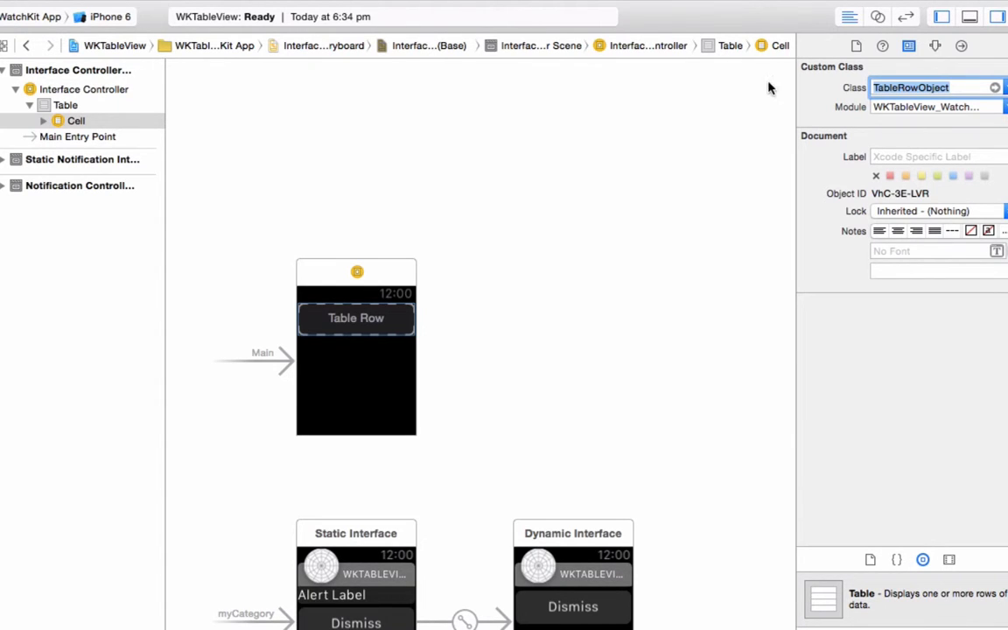
{"action": "mouse_move", "coordinate": [377, 334]}
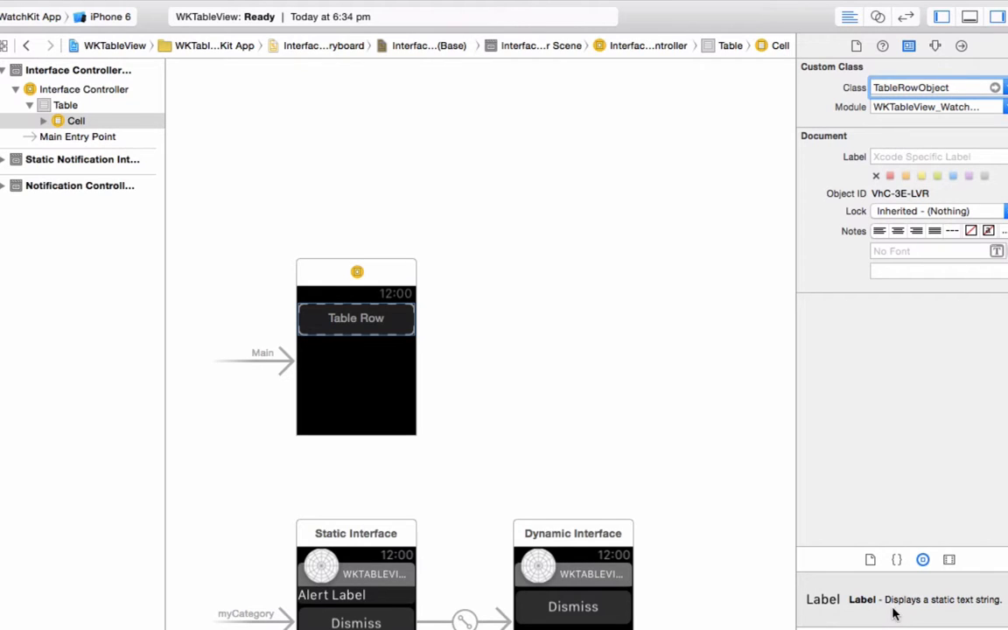
{"action": "mouse_move", "coordinate": [832, 576]}
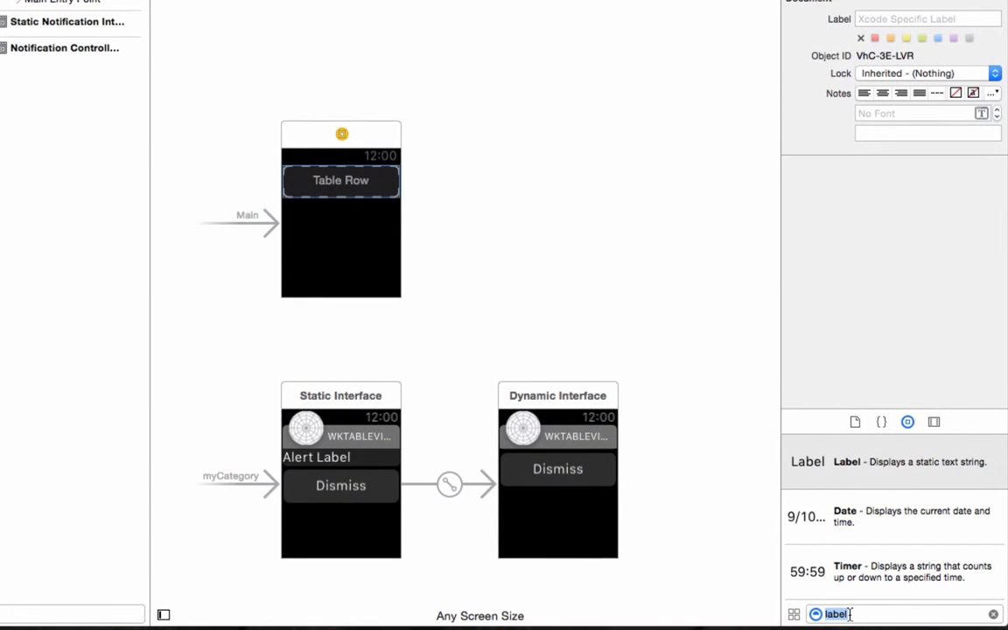
Step: Add a Group and a Label to the Cell row, and center the label's text
{"action": "type", "text": "g"}
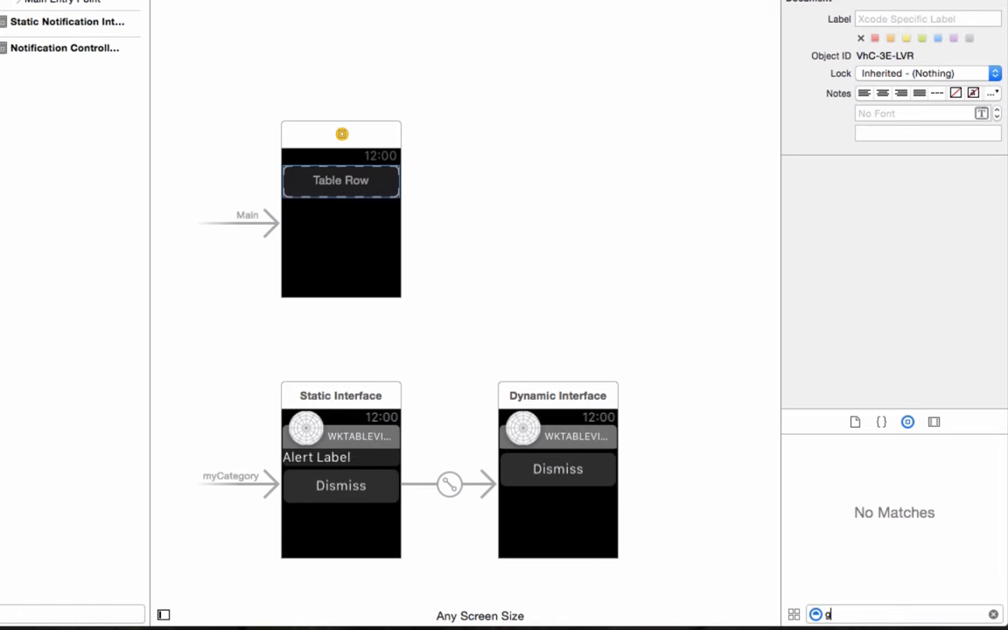
{"action": "type", "text": "roup"}
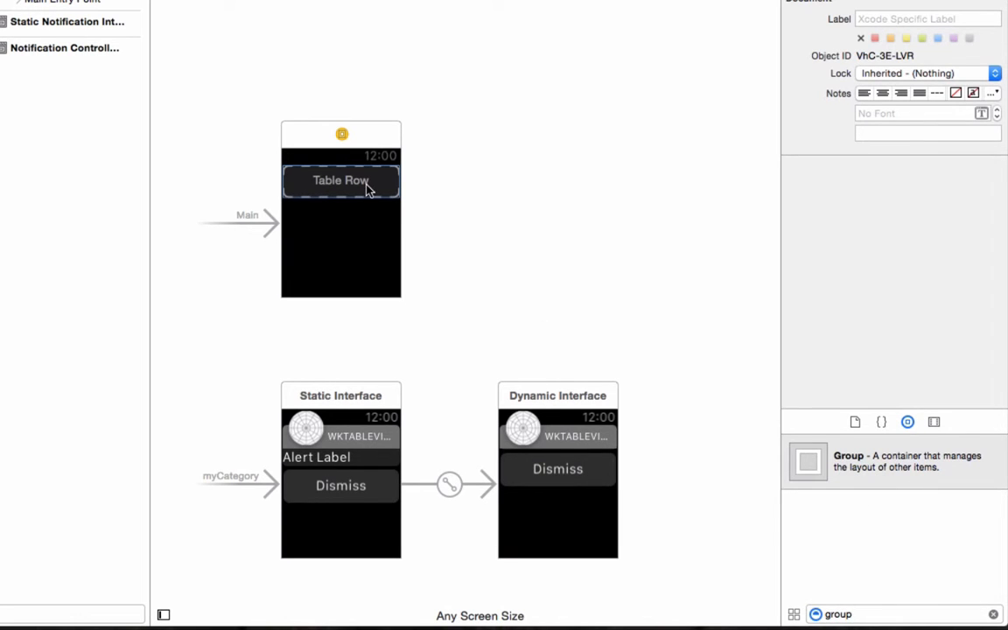
{"action": "mouse_move", "coordinate": [307, 202]}
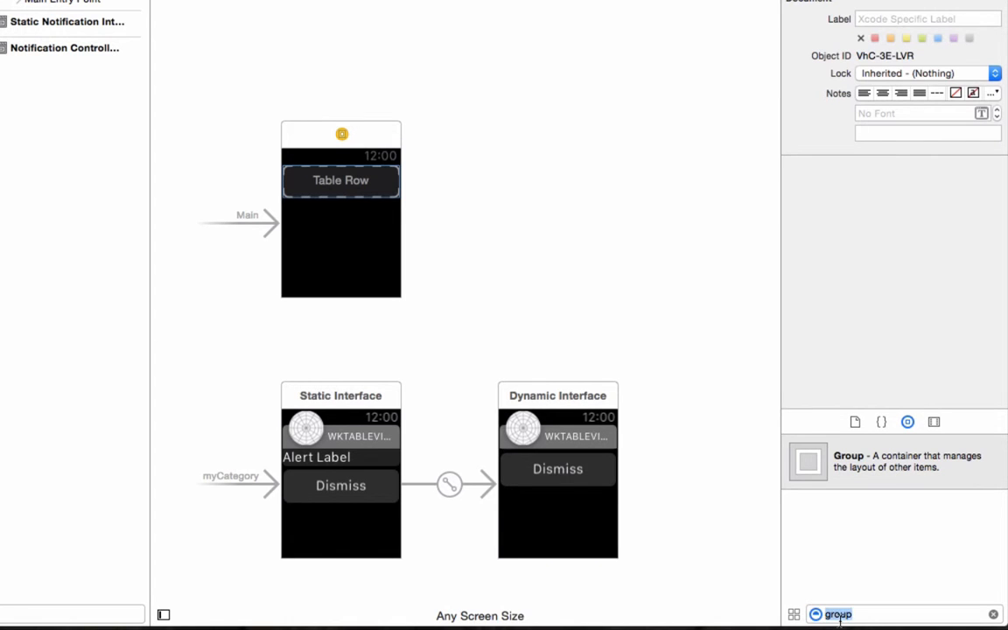
{"action": "type", "text": "label"}
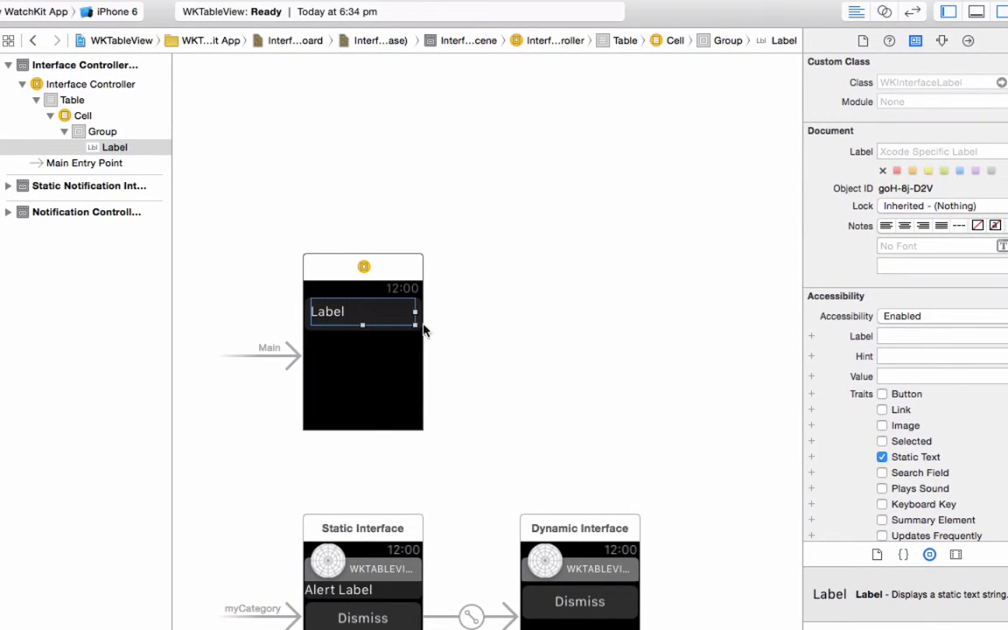
{"action": "left_click", "coordinate": [919, 40]}
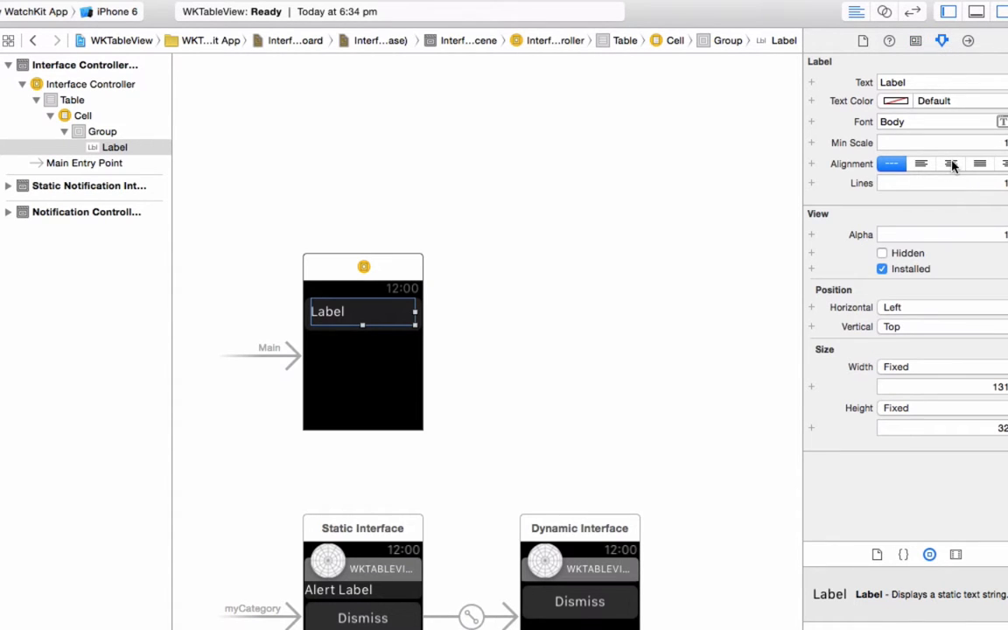
{"action": "left_click", "coordinate": [950, 164]}
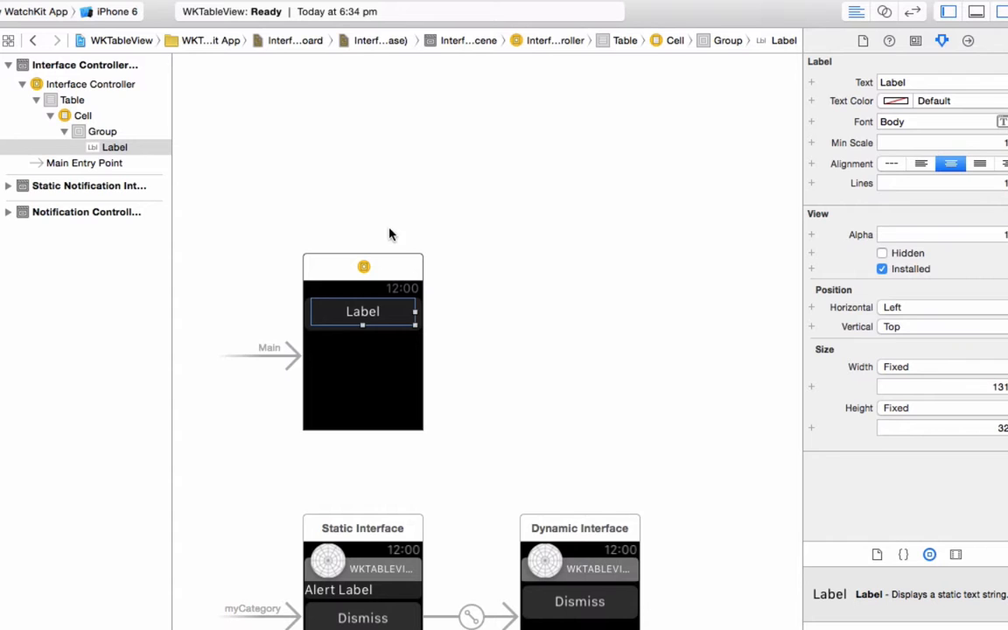
{"action": "mouse_move", "coordinate": [794, 72]}
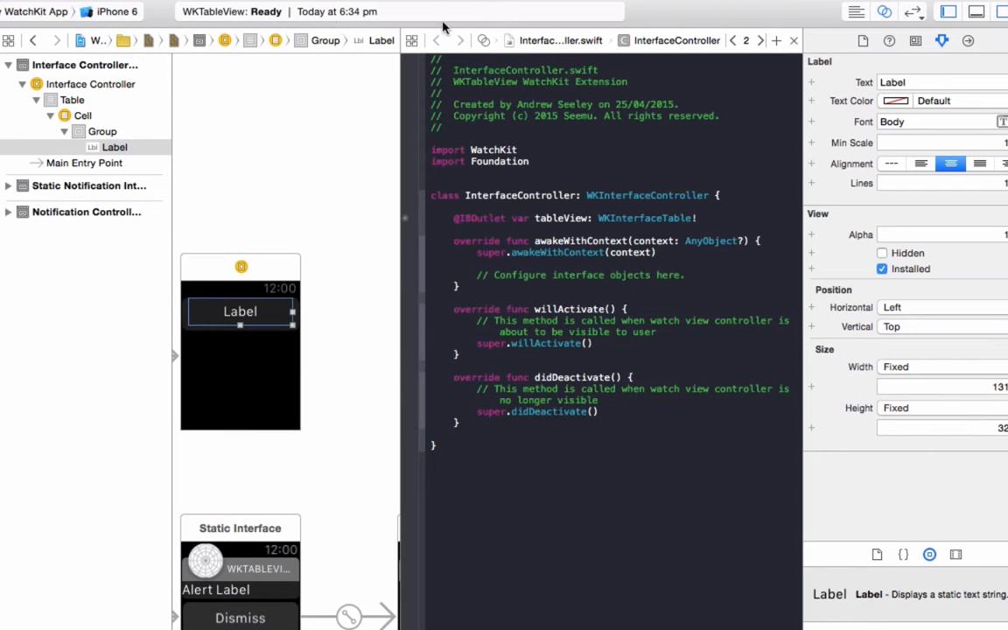
Step: Show TableRowObject.swift beside the storyboard and drag the row's label into that class
{"action": "left_click", "coordinate": [490, 40]}
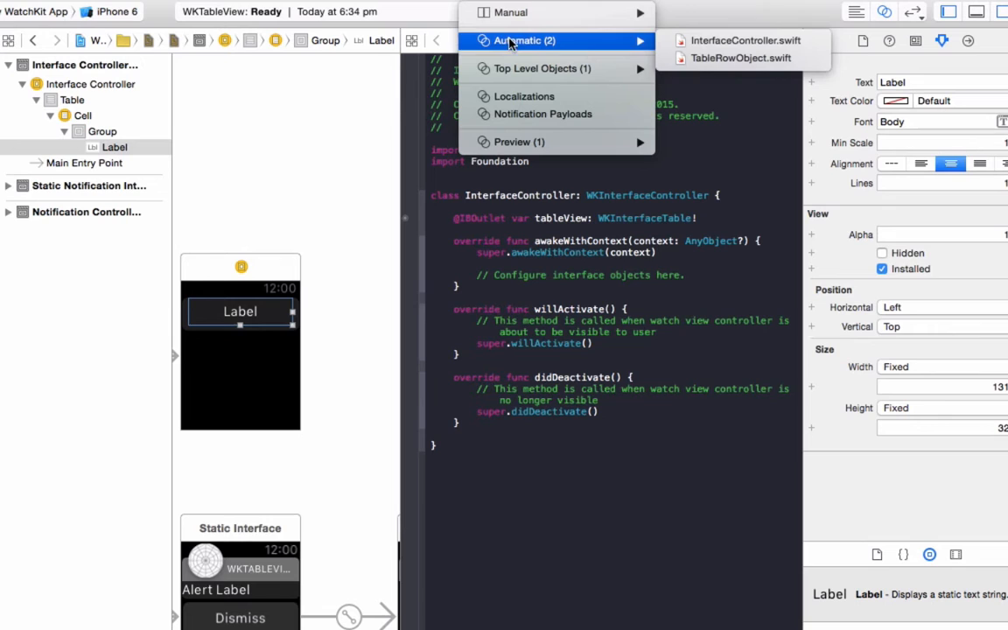
{"action": "mouse_move", "coordinate": [737, 58]}
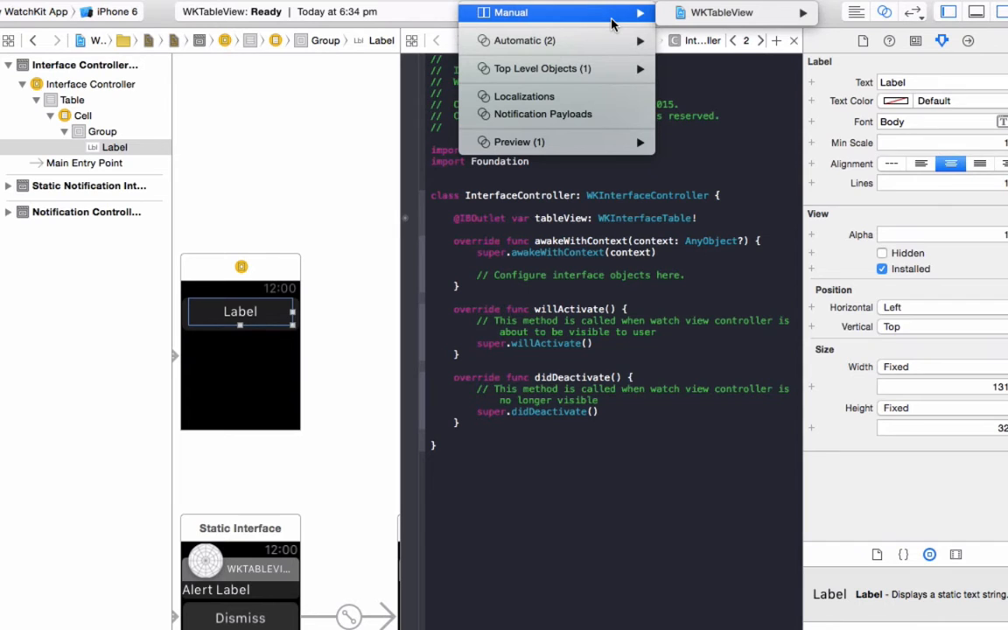
{"action": "mouse_move", "coordinate": [538, 40]}
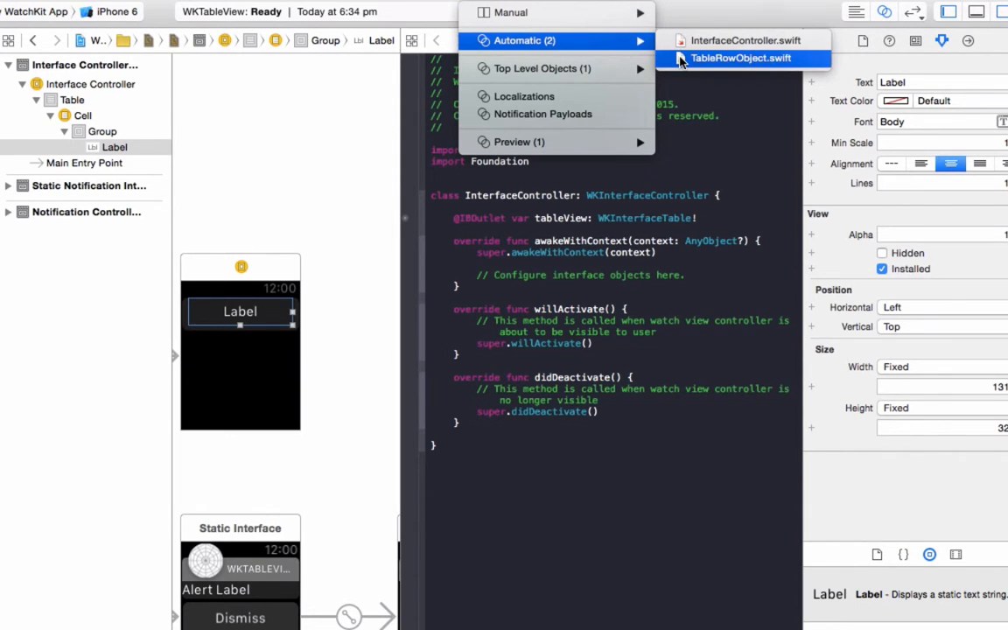
{"action": "left_click", "coordinate": [746, 57]}
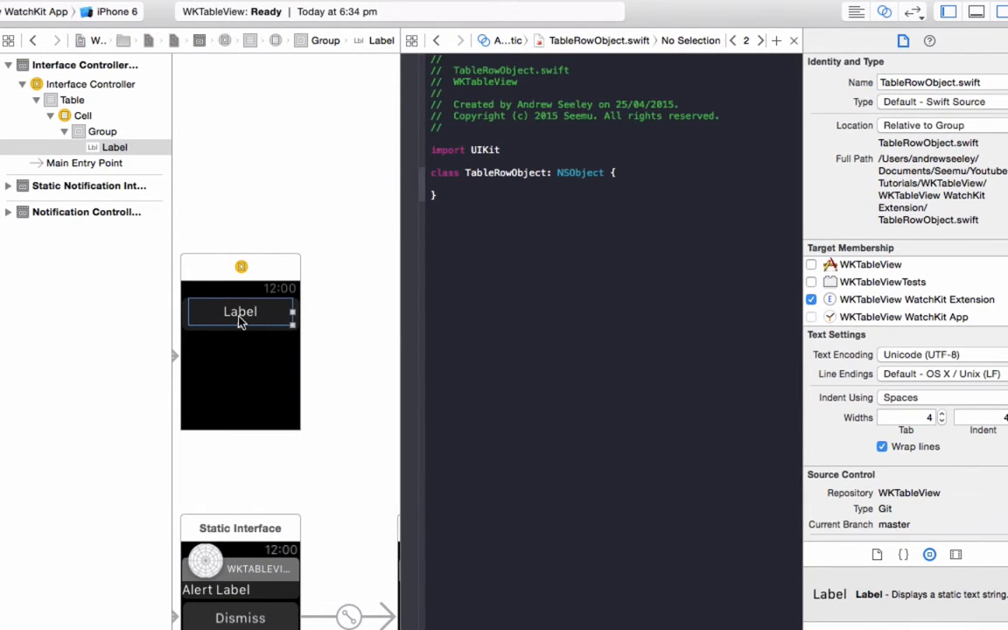
{"action": "left_click", "coordinate": [115, 147]}
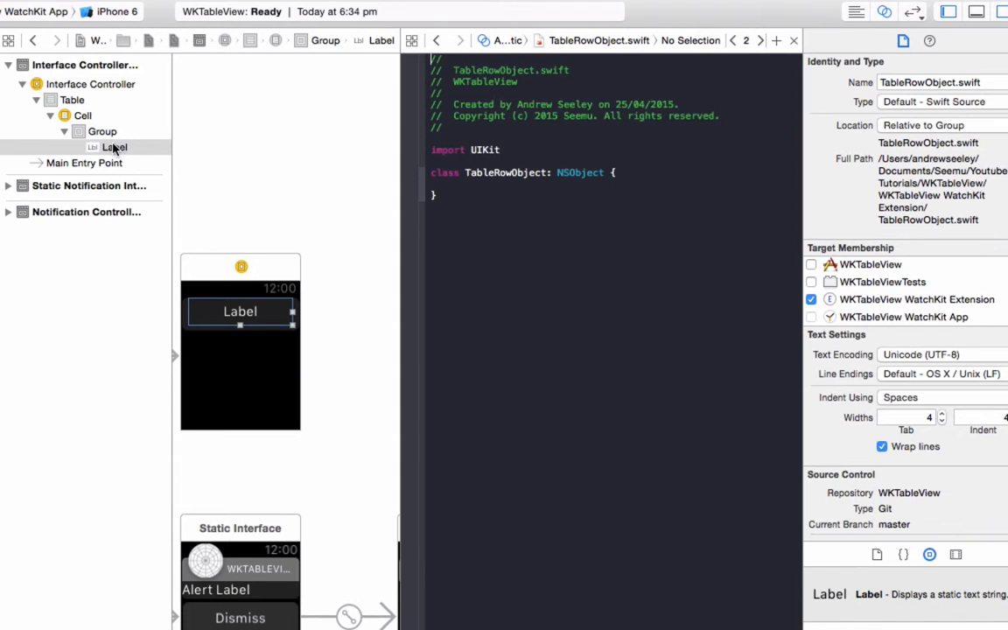
{"action": "mouse_move", "coordinate": [131, 156]}
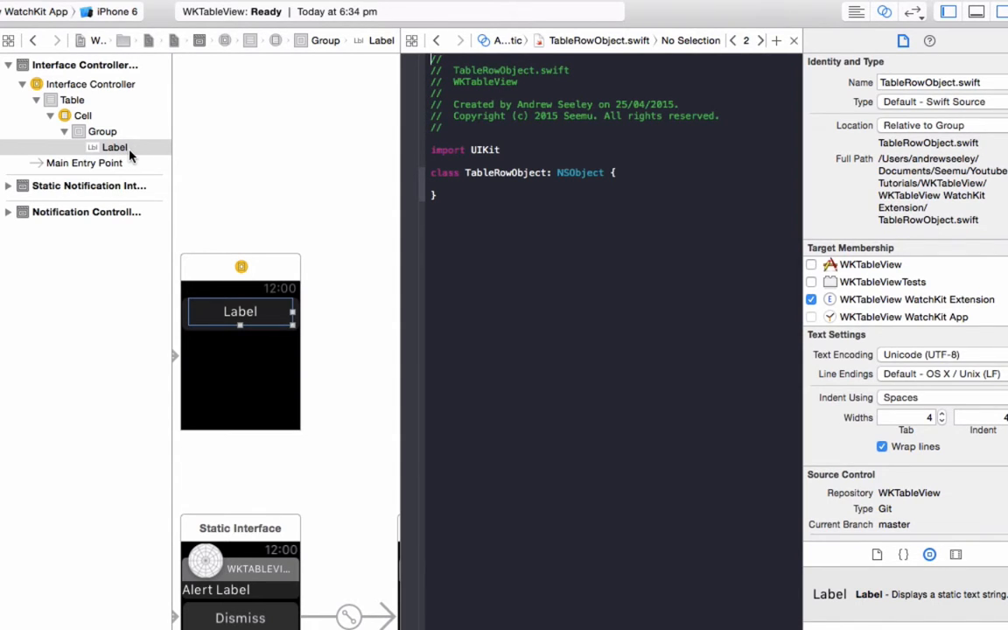
{"action": "left_click_drag", "start_coordinate": [115, 146], "coordinate": [442, 191]}
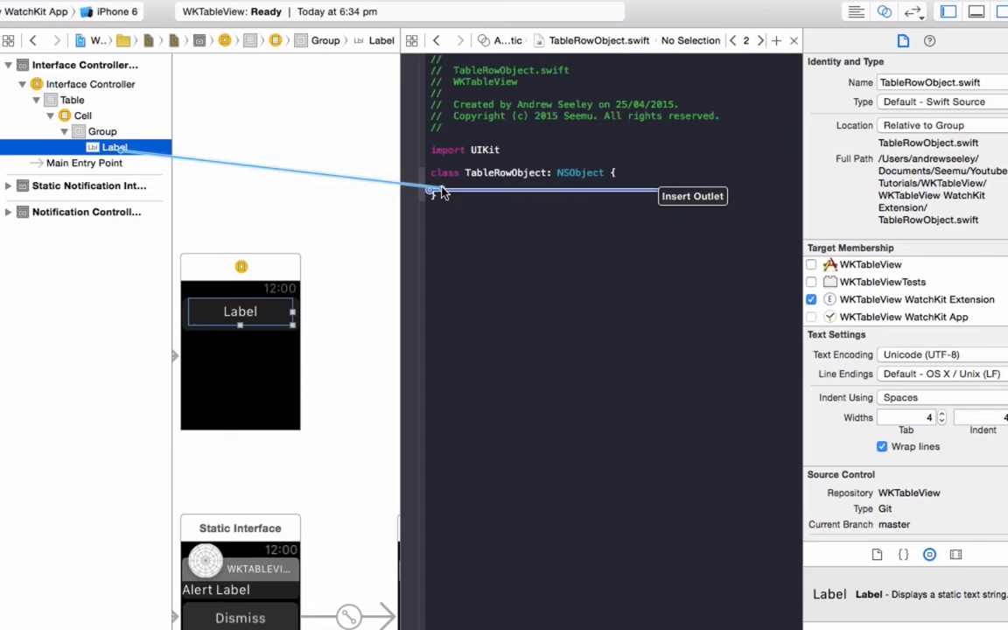
Step: Name the label's new WKInterfaceLabel outlet lblItem and connect it
{"action": "left_click", "coordinate": [433, 192]}
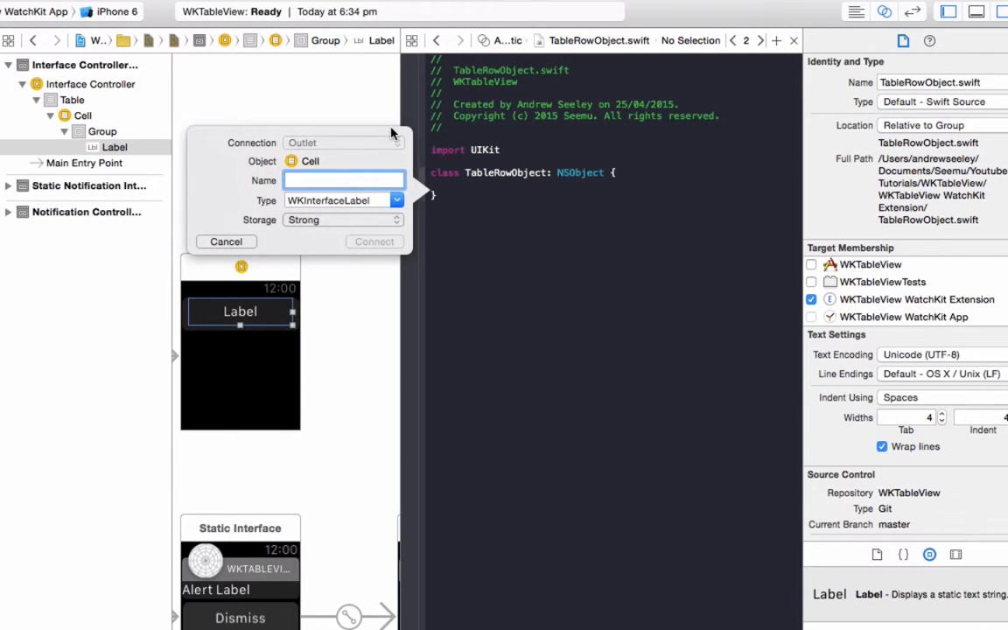
{"action": "type", "text": "lbl"}
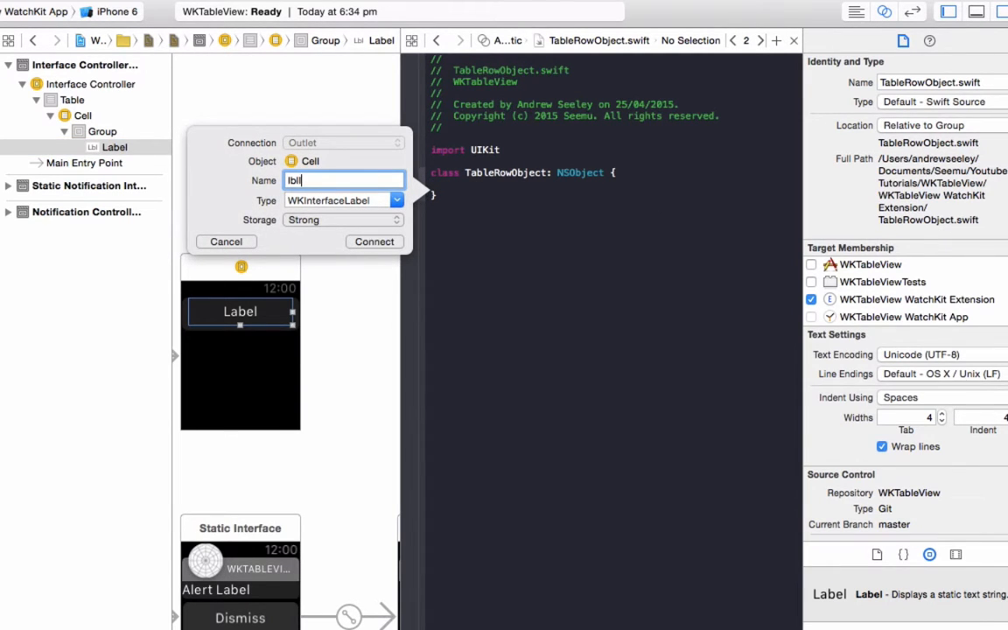
{"action": "left_click", "coordinate": [373, 241]}
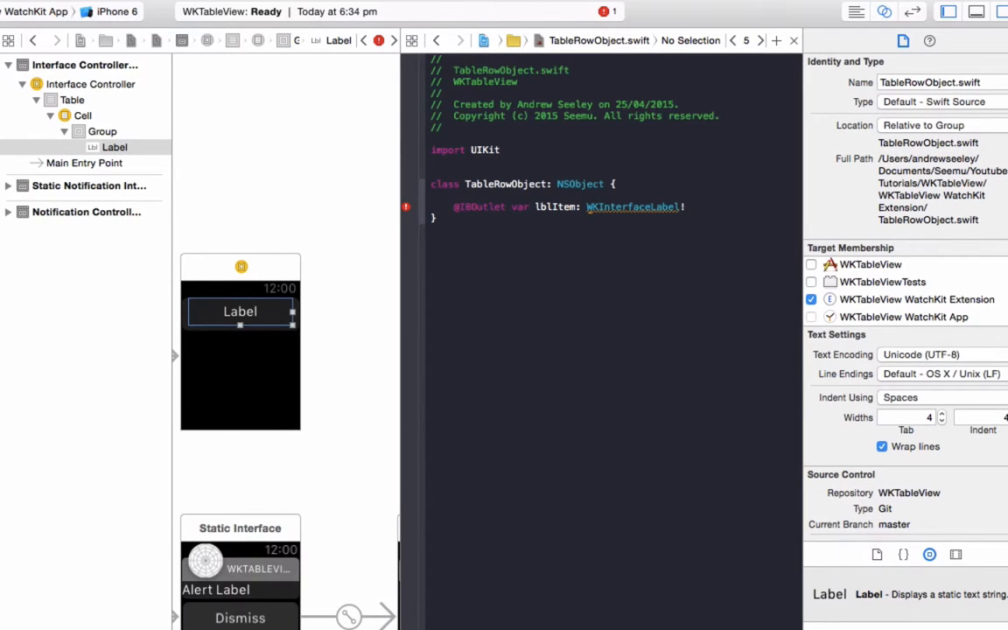
Step: Add 'import WatchKit' to TableRowObject.swift by accepting the completion
{"action": "type", "text": "import"}
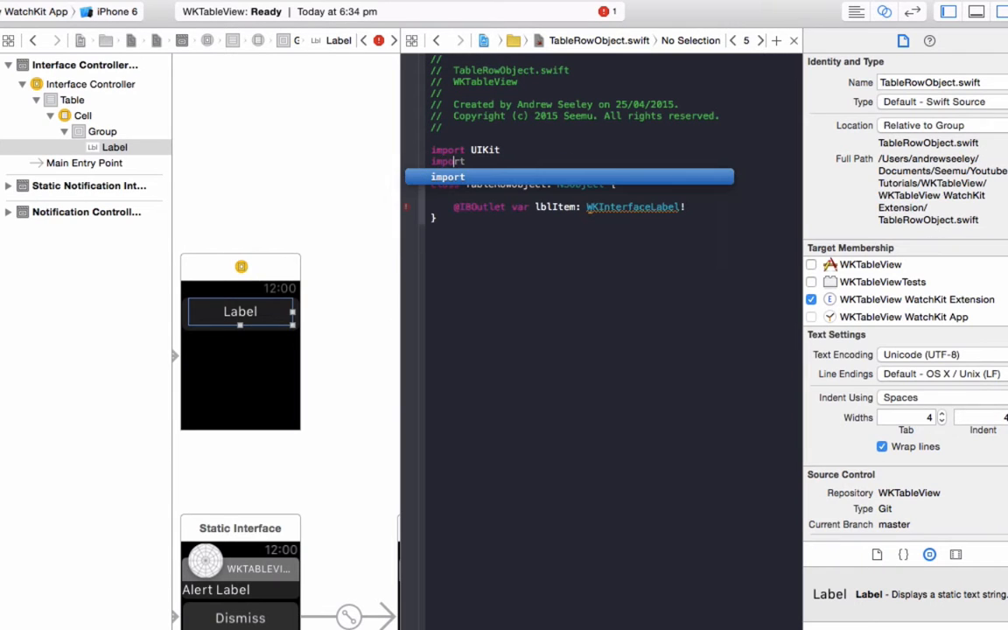
{"action": "type", "text": "WatchK"}
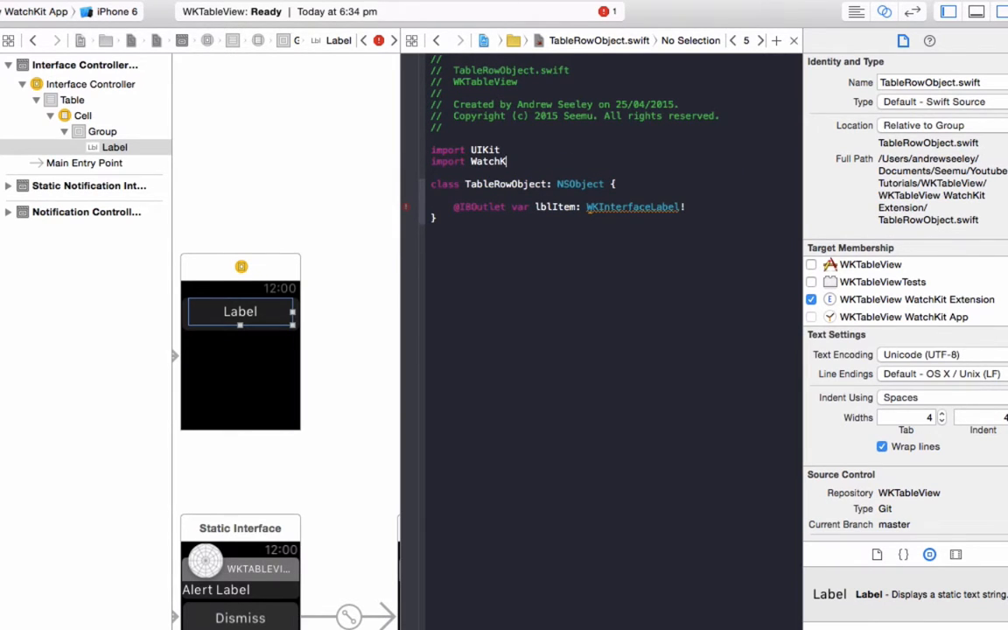
{"action": "key", "text": "Return"}
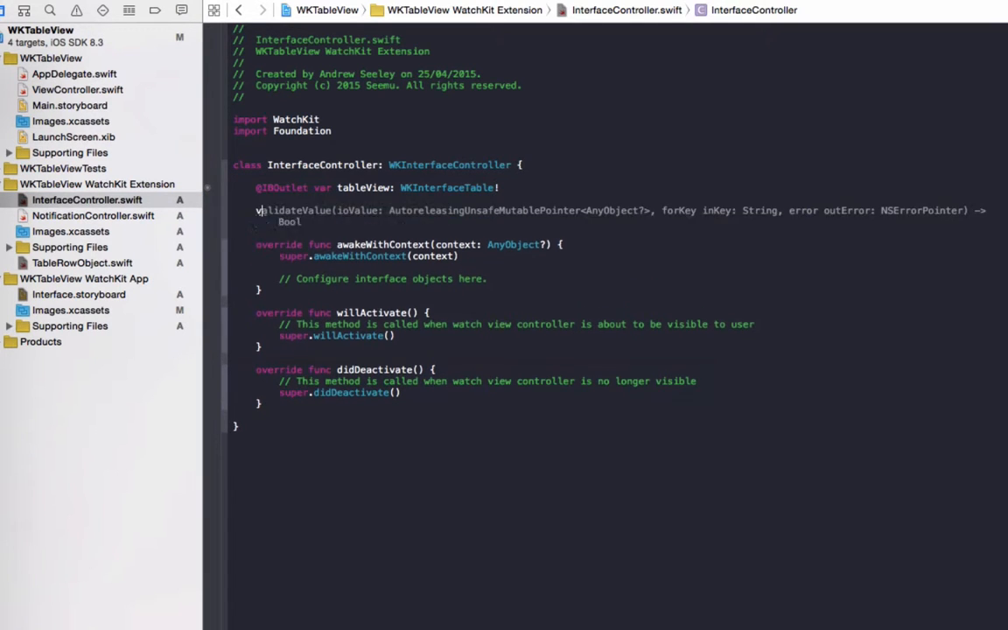
Step: Declare var items = ["We", "Love", "WK", "Seemu"] below the tableView outlet
{"action": "type", "text": "var ite"}
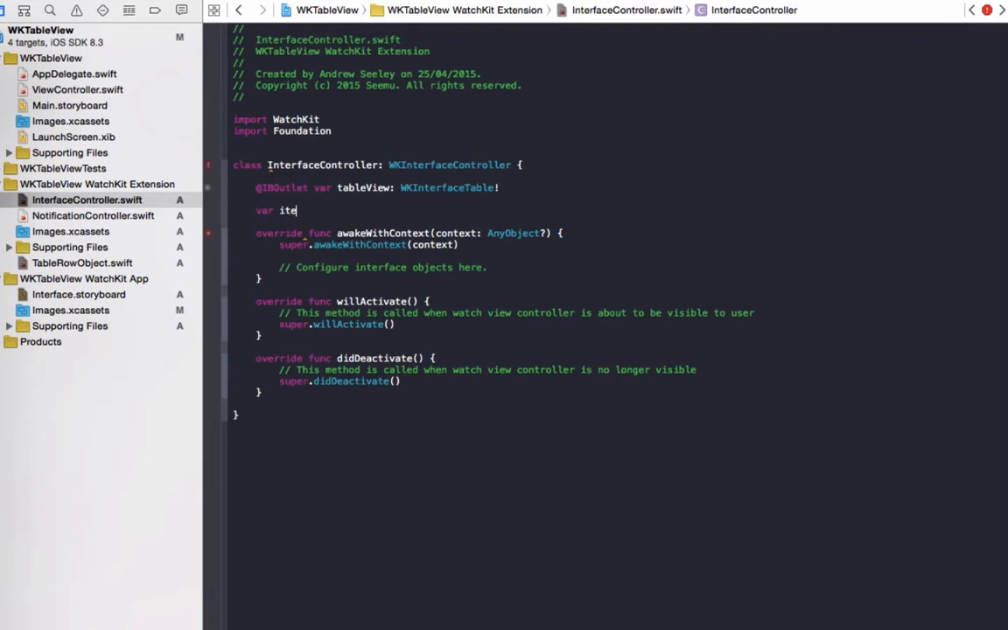
{"action": "type", "text": "ms = [\"\"]"}
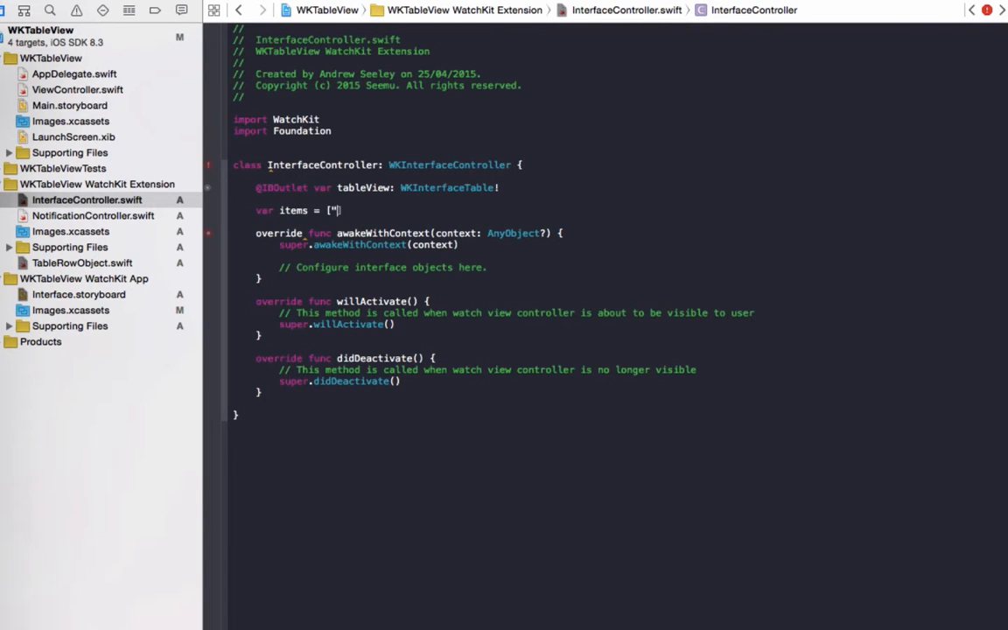
{"action": "type", "text": "We"}
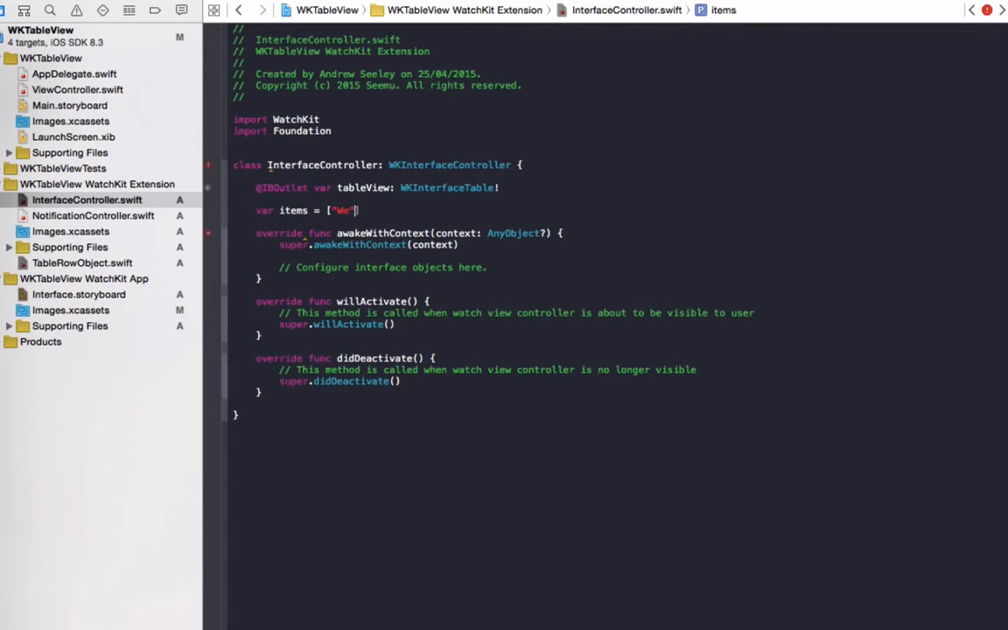
{"action": "type", "text": ", \"Love\", \"WK\", \"Se"}
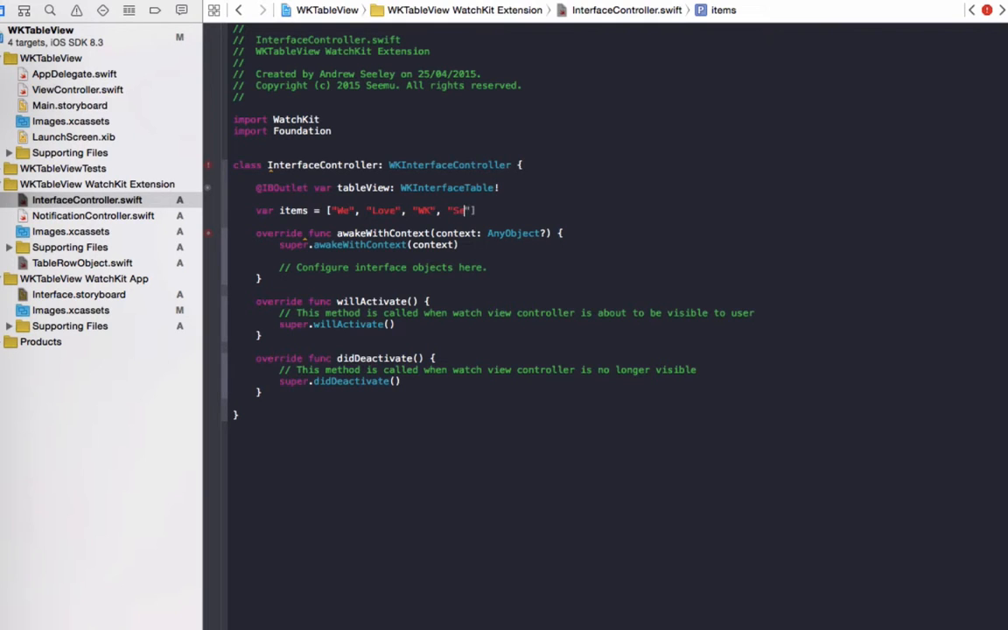
{"action": "type", "text": "eemu"}
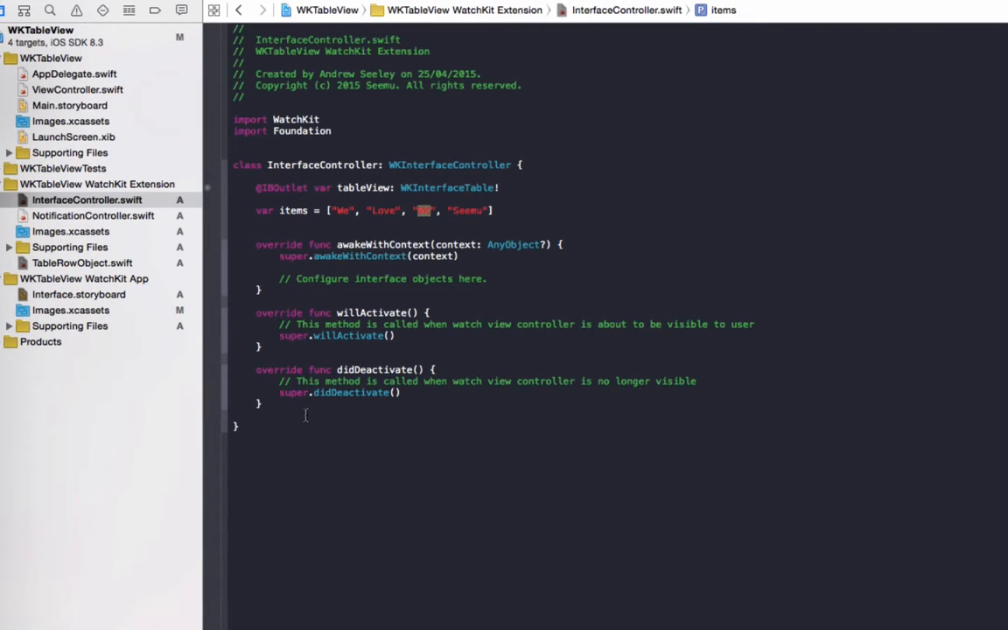
{"action": "type", "text": "WK"}
{"action": "type", "text": "func"}
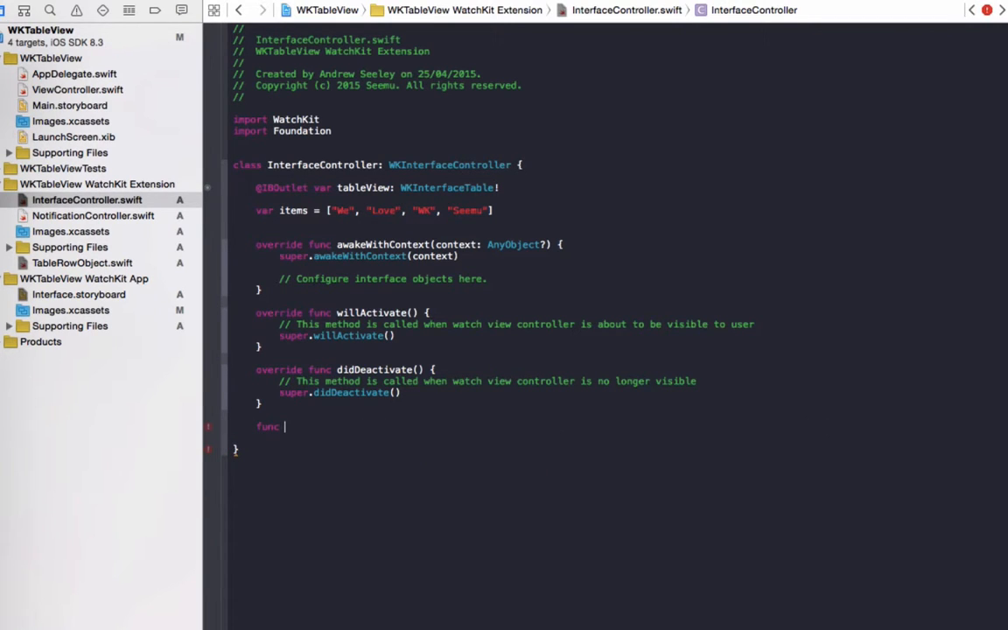
Step: Write the func loadTableData() header and start its body with var i = 0
{"action": "type", "text": "loadTableDat"}
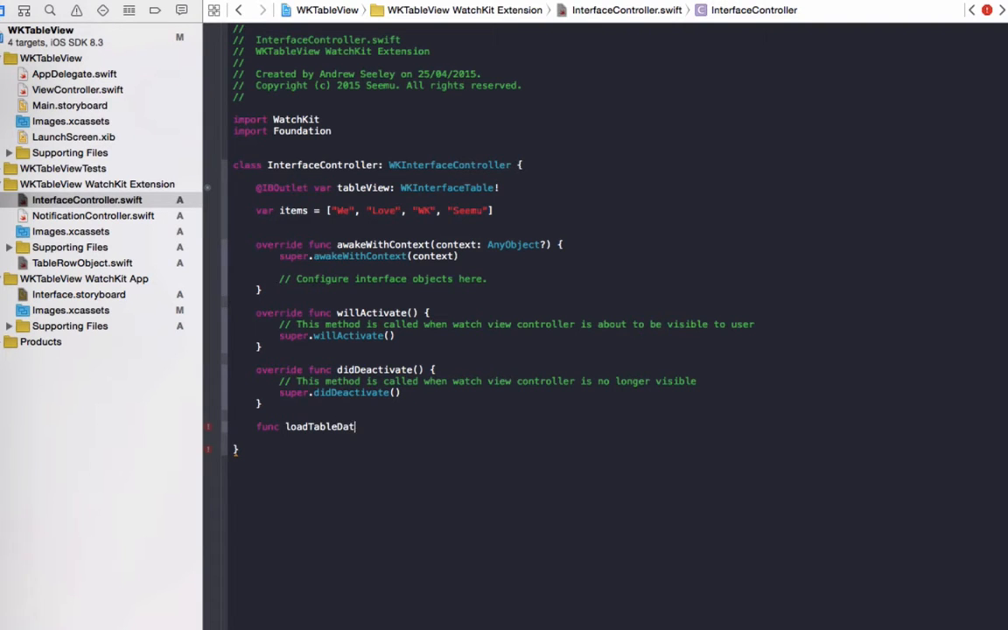
{"action": "type", "text": "a() {"}
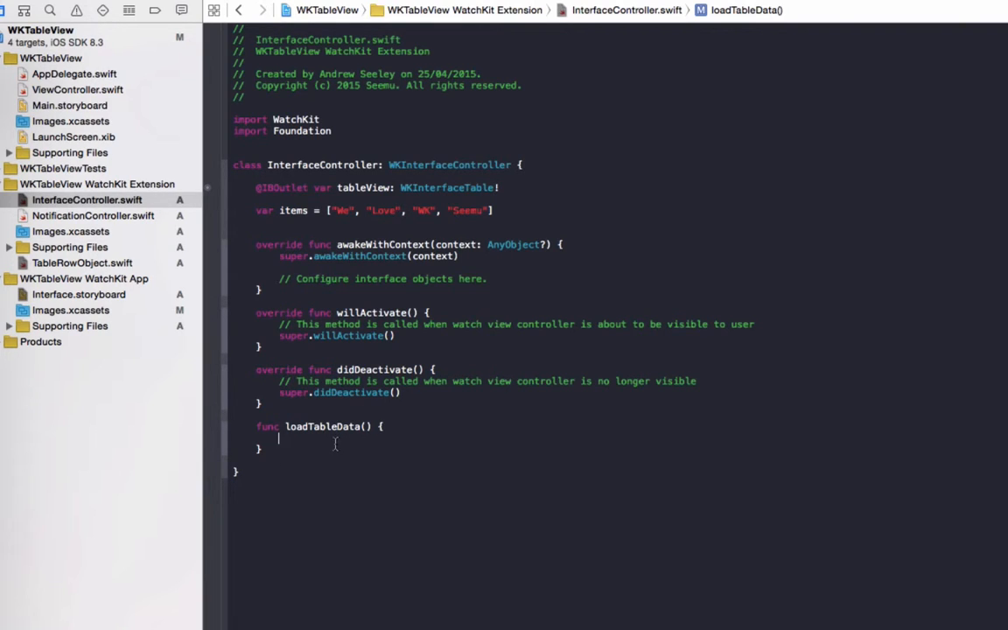
{"action": "mouse_move", "coordinate": [421, 517]}
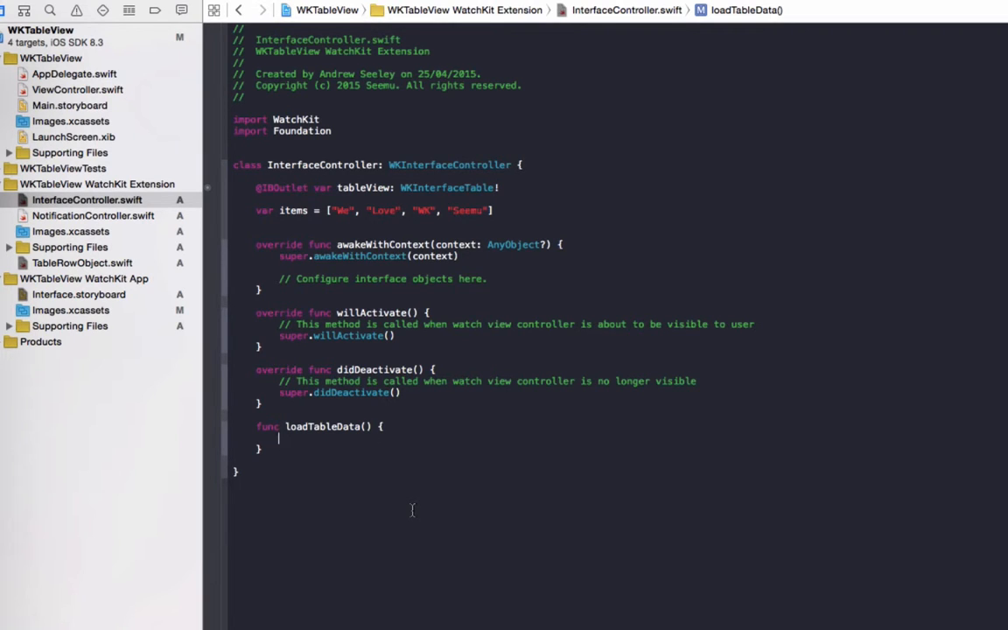
{"action": "type", "text": "var i = 0"}
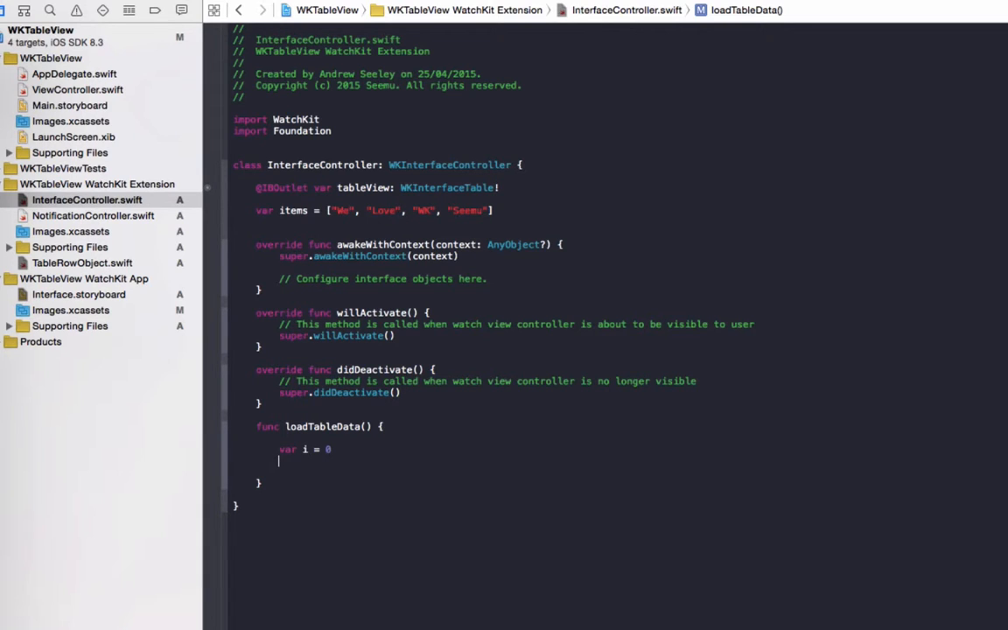
Step: Add 'for item in items' with 'let row = tableView.rowControllerAtIndex(i) as! TableRowObject' inside
{"action": "type", "text": "for item in"}
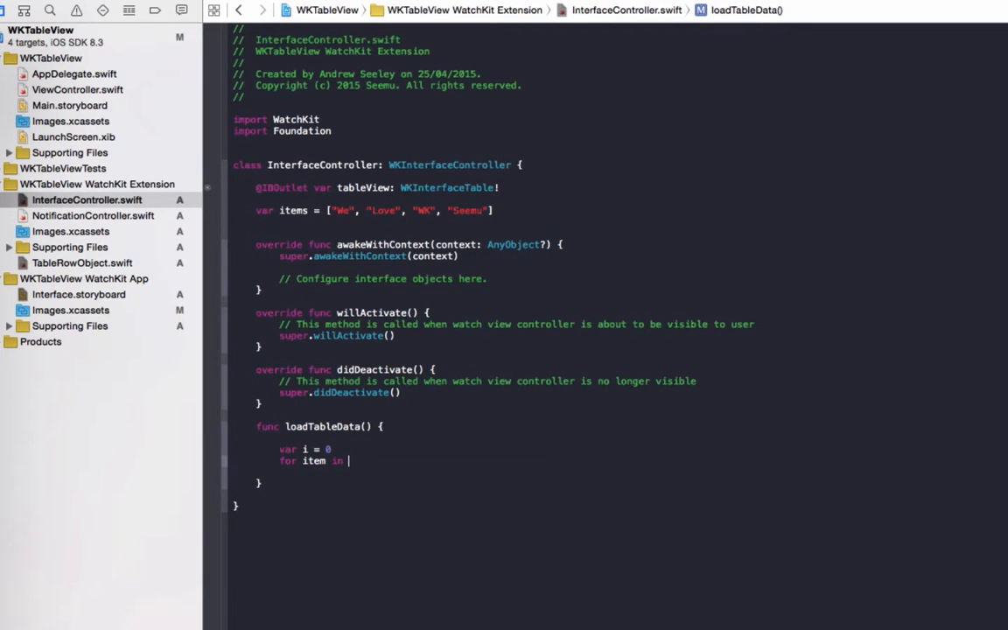
{"action": "type", "text": "items {"}
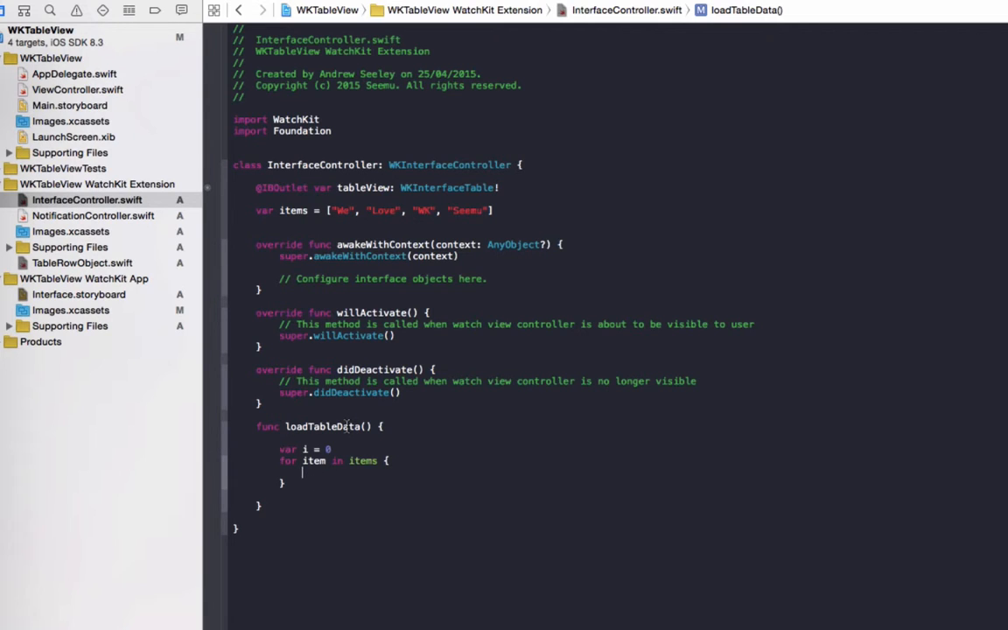
{"action": "type", "text": "let"}
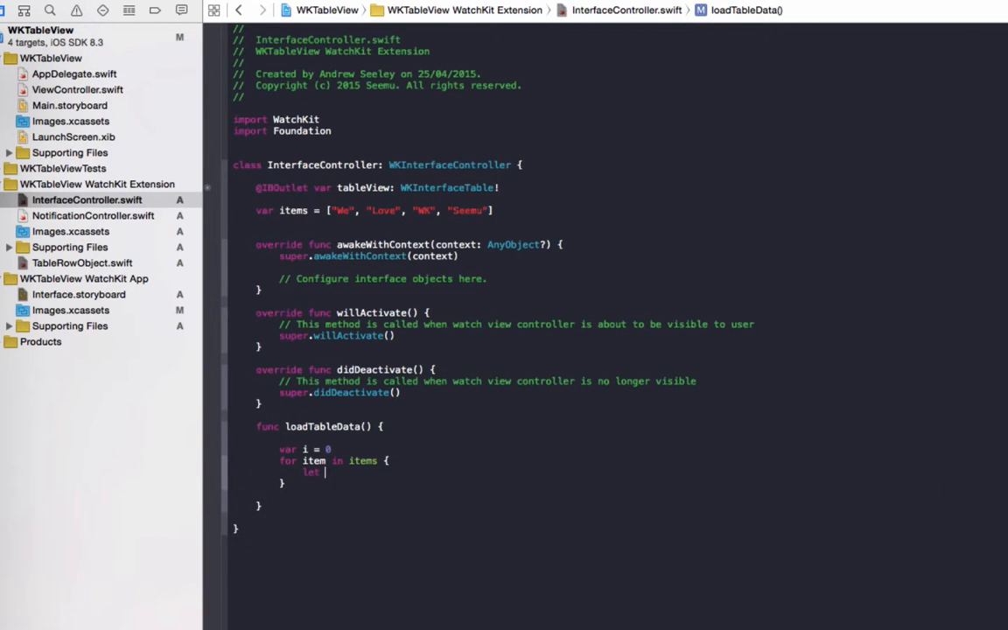
{"action": "type", "text": "row ="}
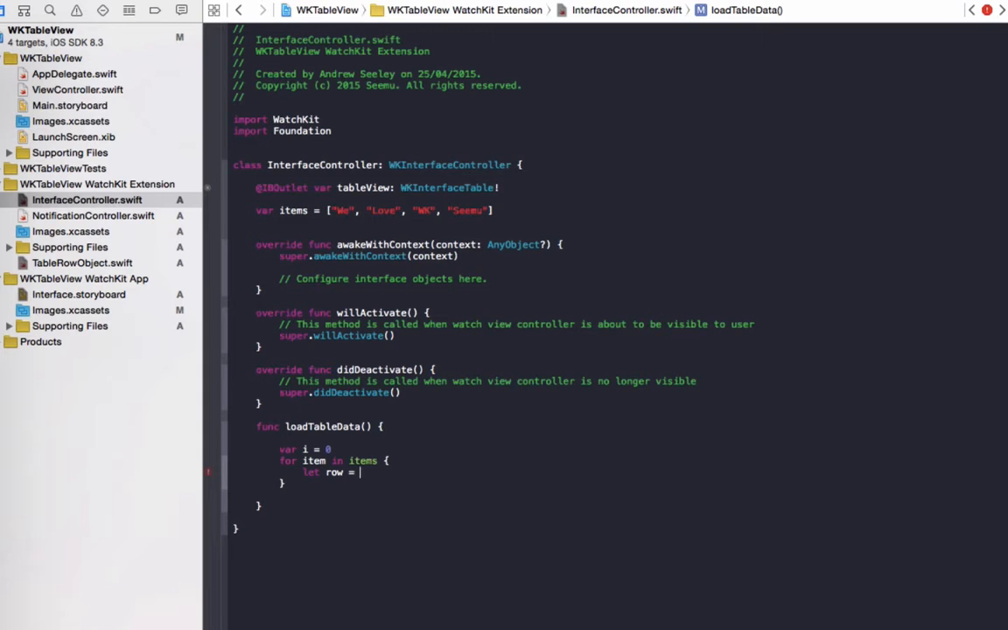
{"action": "type", "text": "tableView.rowControllerAtIndex(index: Int"}
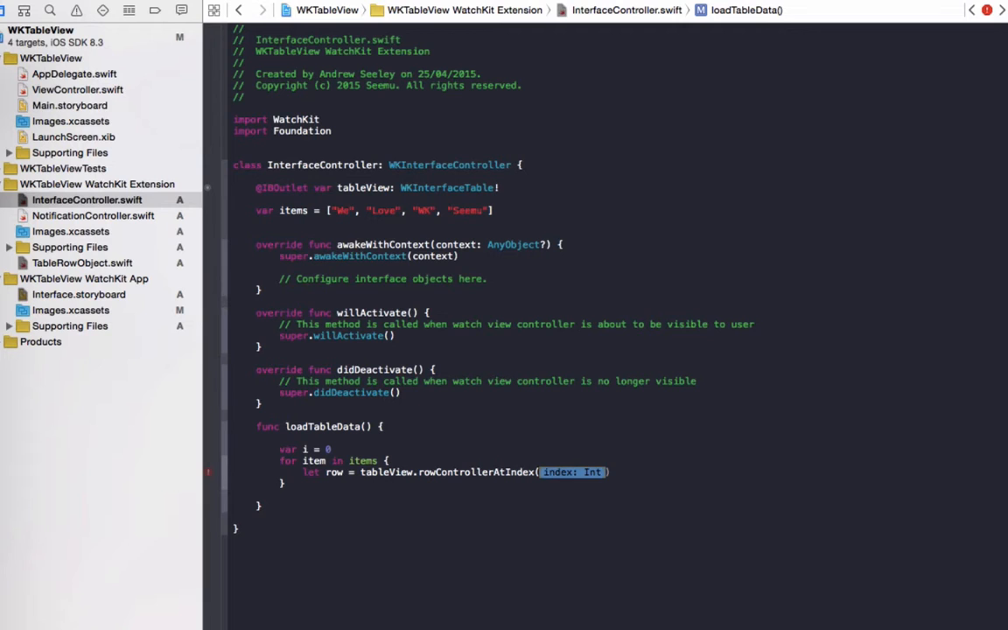
{"action": "type", "text": "i"}
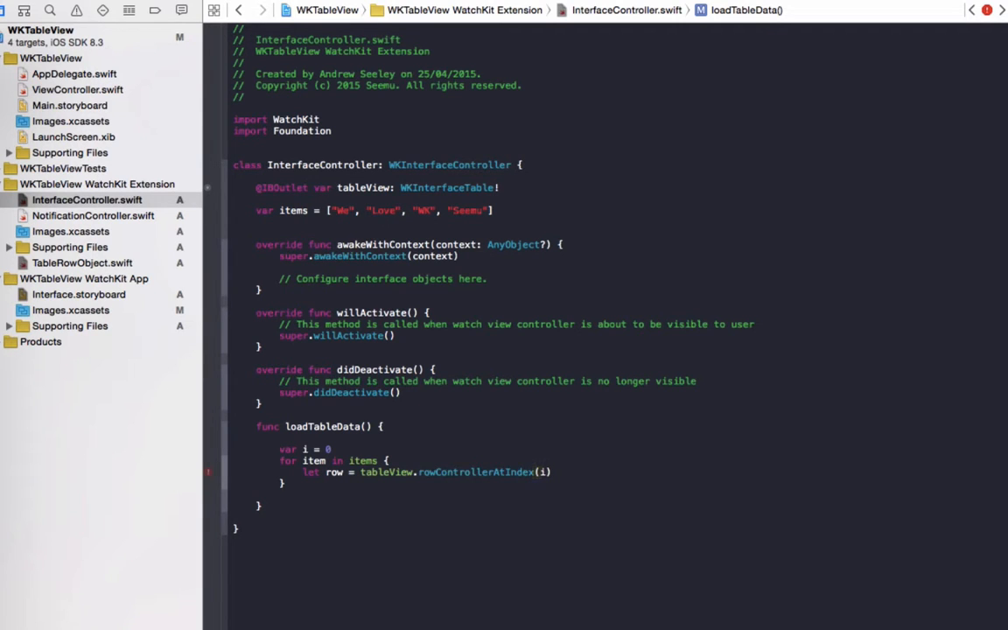
{"action": "type", "text": "as!"}
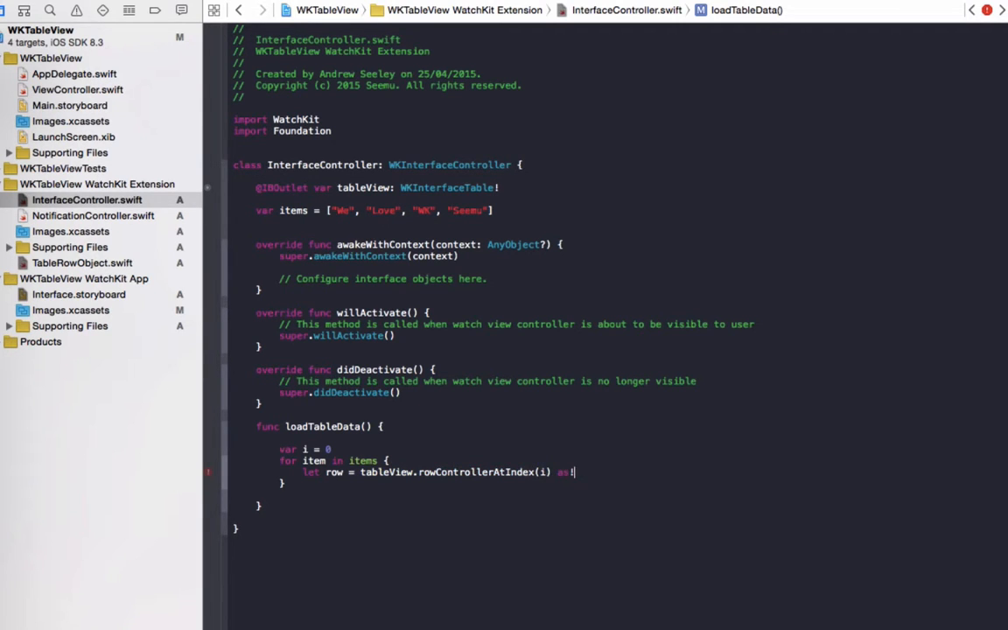
{"action": "type", "text": "TableRowObject"}
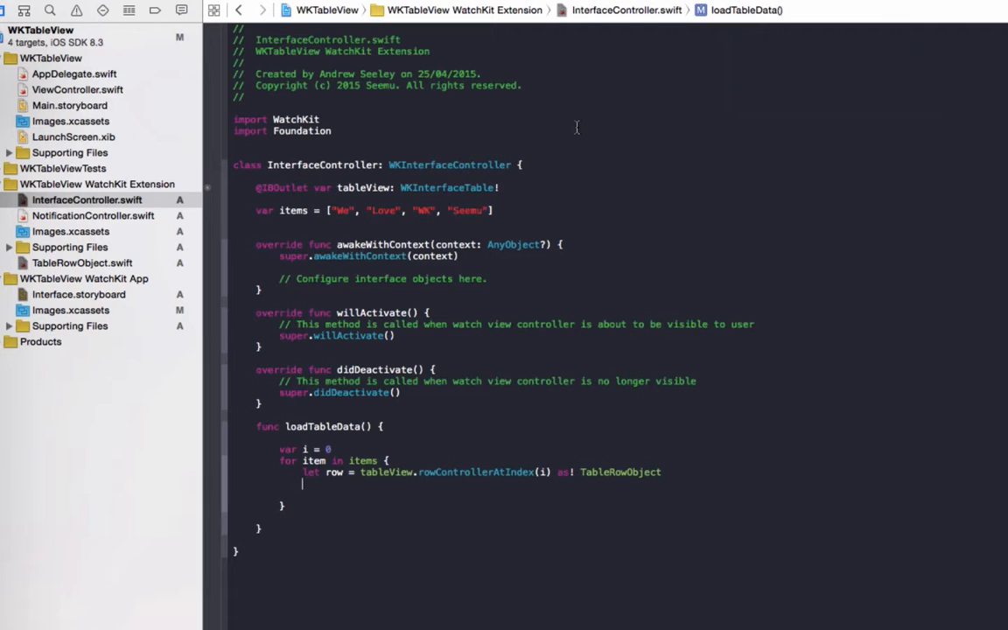
{"action": "mouse_move", "coordinate": [11, 247]}
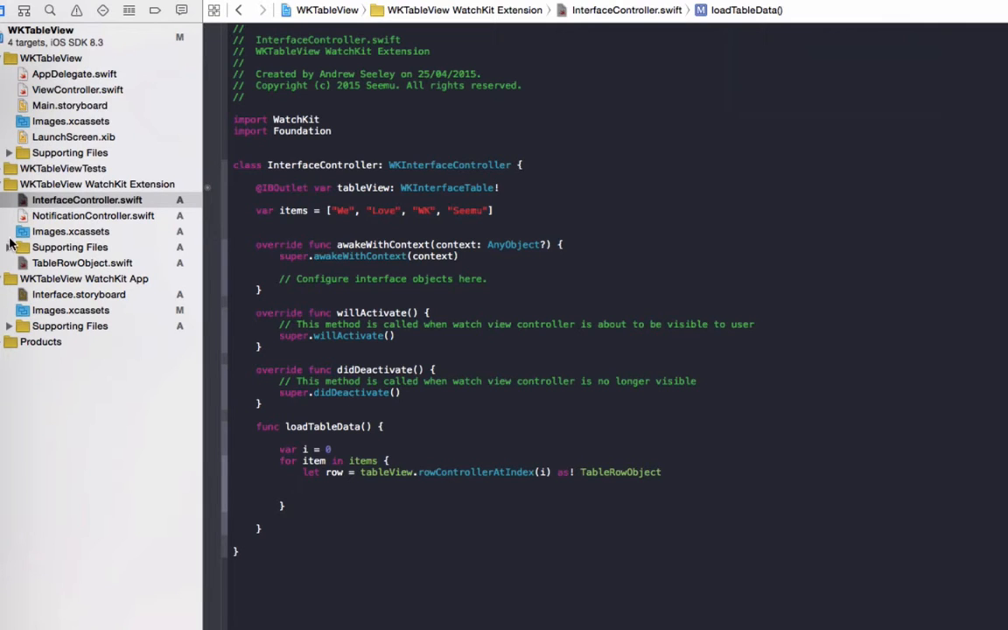
Step: Check the lblItem outlet name in TableRowObject.swift, then return to InterfaceController.swift
{"action": "left_click", "coordinate": [82, 263]}
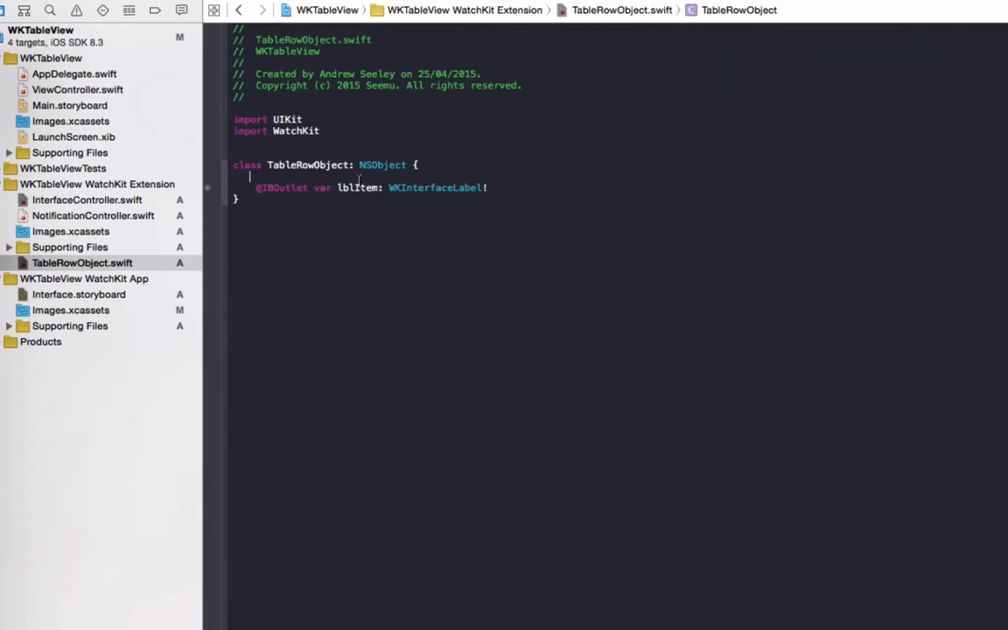
{"action": "double_click", "coordinate": [358, 188]}
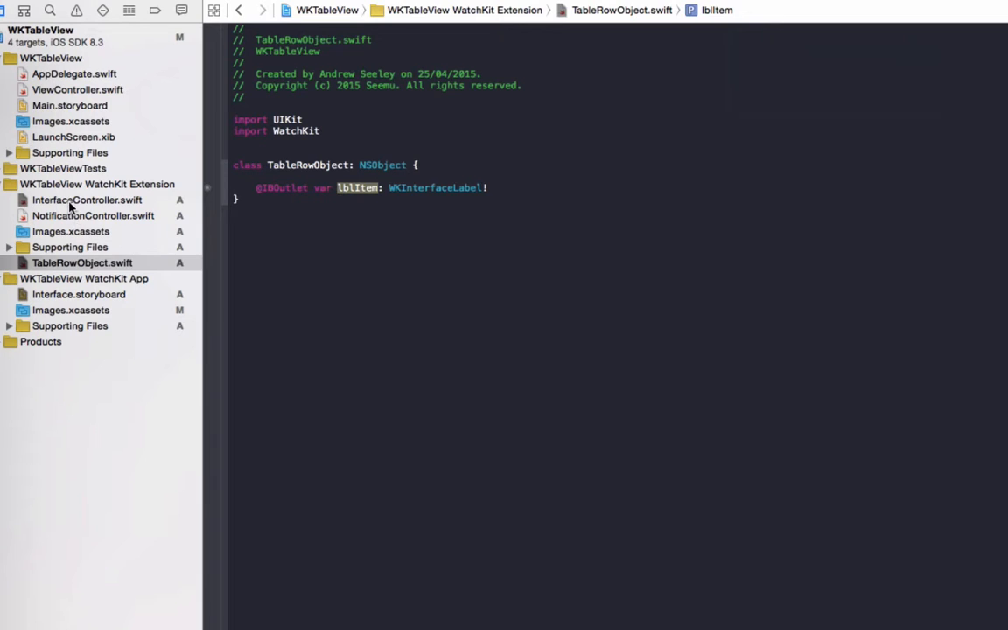
{"action": "left_click", "coordinate": [86, 200]}
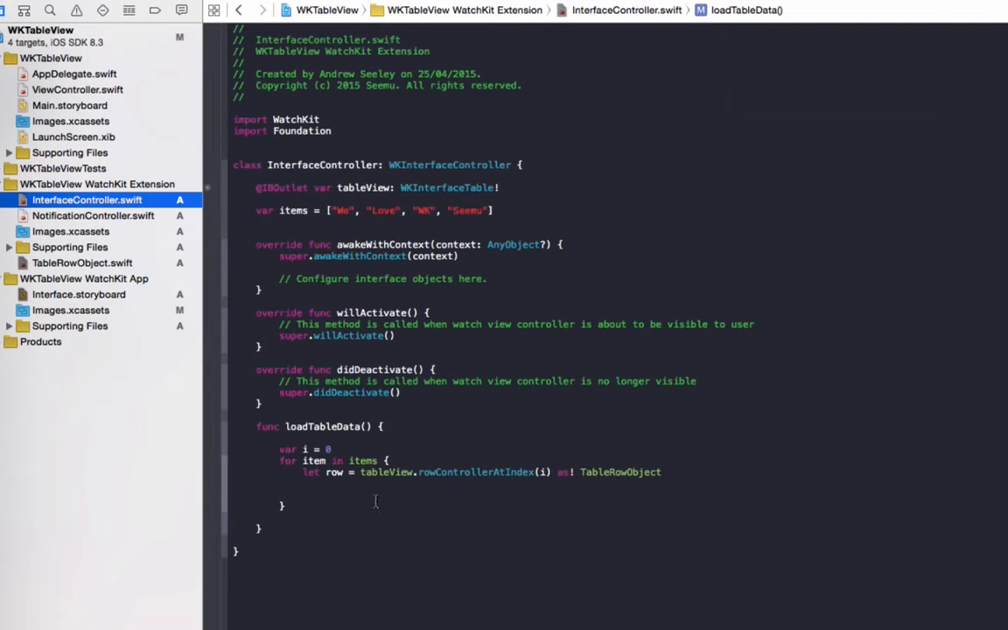
Step: Add row.lblItem.setText(item) and i++ inside the loop body
{"action": "type", "text": "row"}
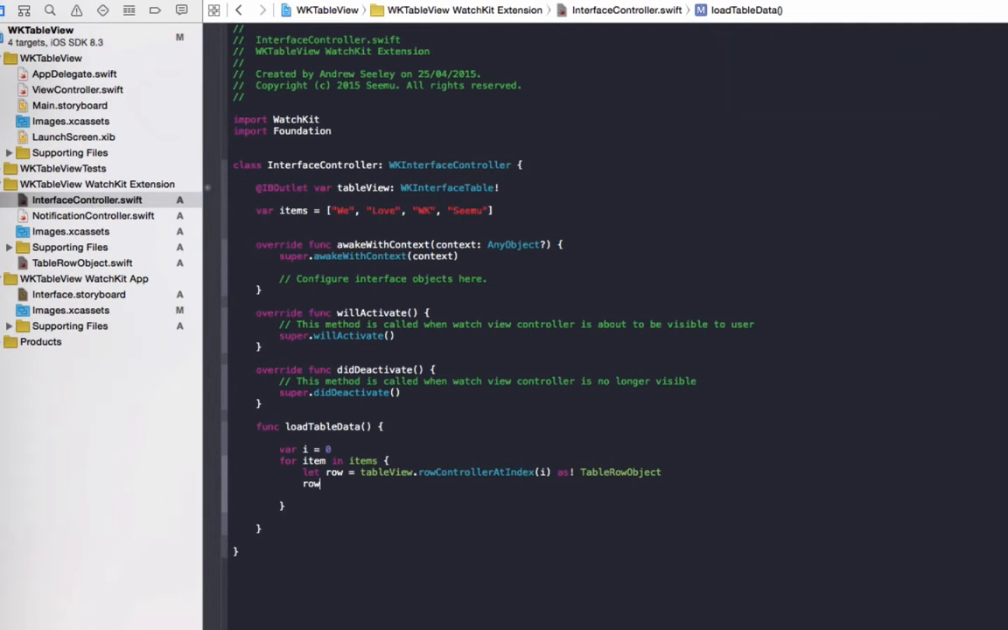
{"action": "type", "text": ".lblItem.setText(text: String?"}
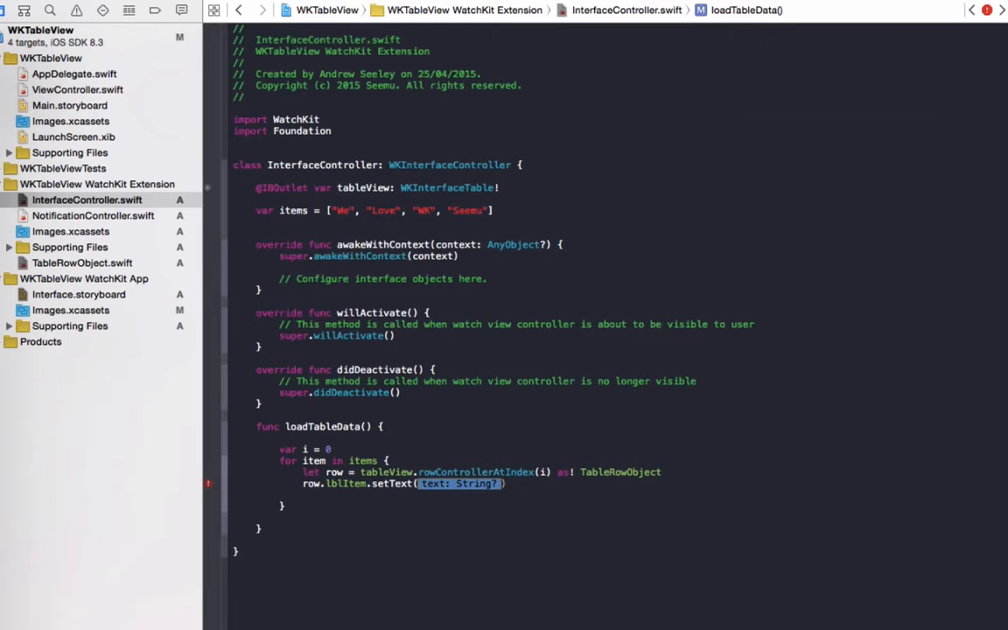
{"action": "type", "text": "item"}
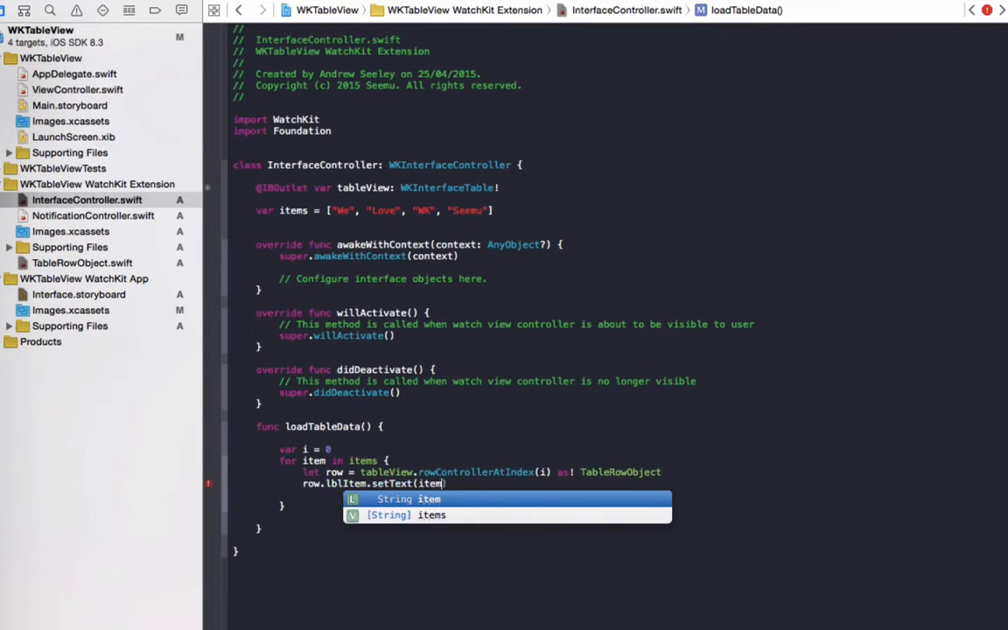
{"action": "key", "text": "Return"}
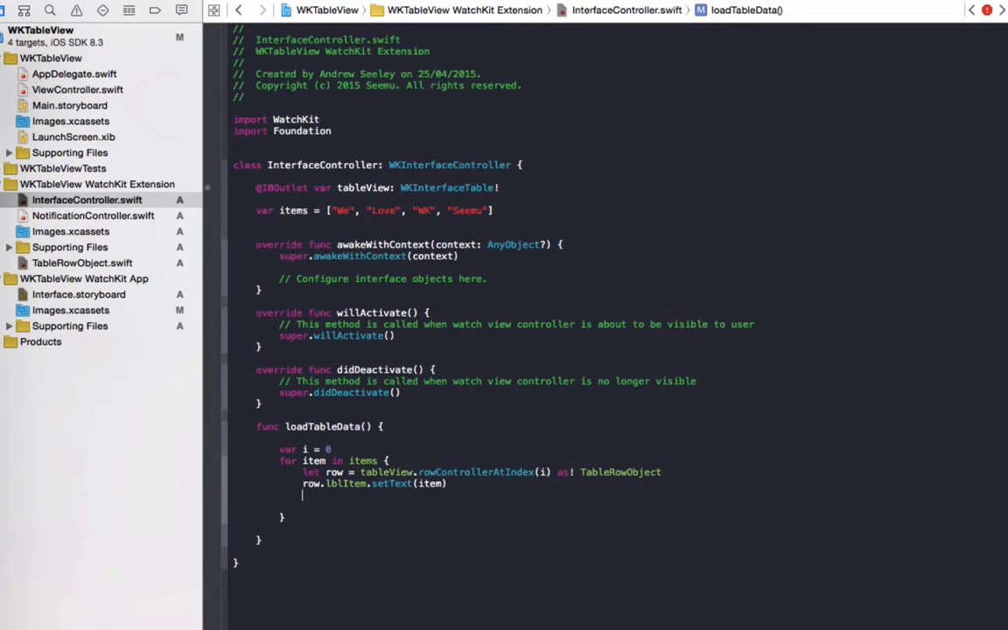
{"action": "double_click", "coordinate": [313, 460]}
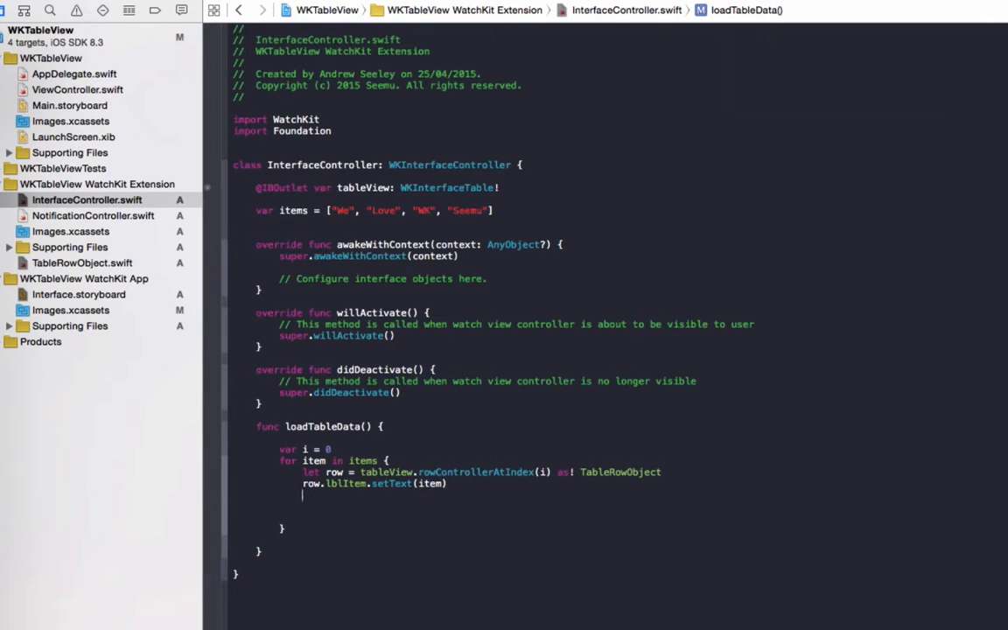
{"action": "type", "text": "I++"}
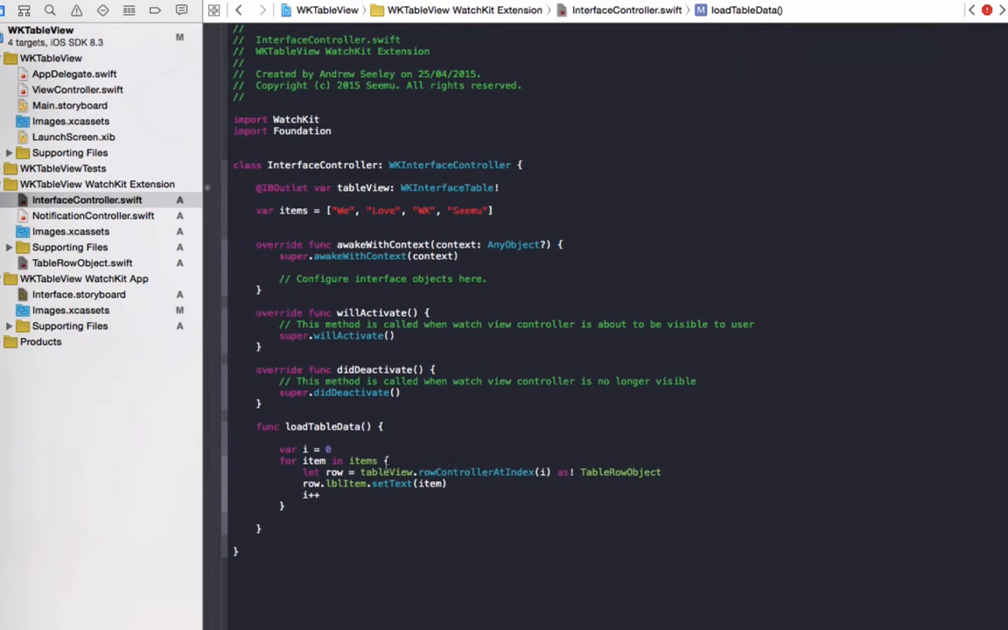
Step: Place the cursor in awakeWithContext to call loadTableData() there
{"action": "left_click", "coordinate": [329, 448]}
{"action": "type", "text": "loadTableData()"}
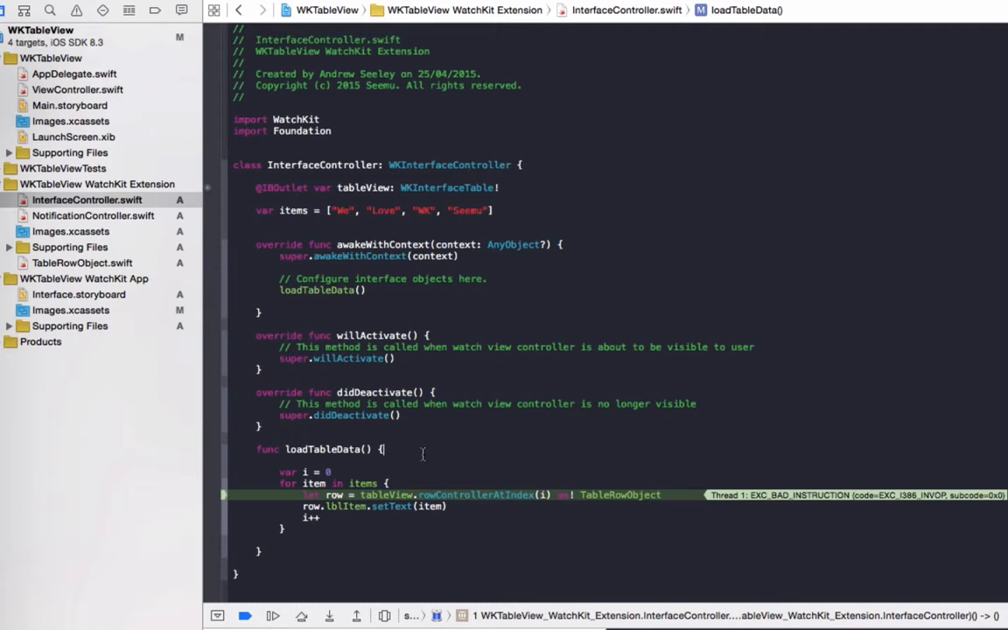
Step: Insert tableView.setNumberOfRows(items.count, withRowType: "Cell") above the loop
{"action": "key", "text": "Return"}
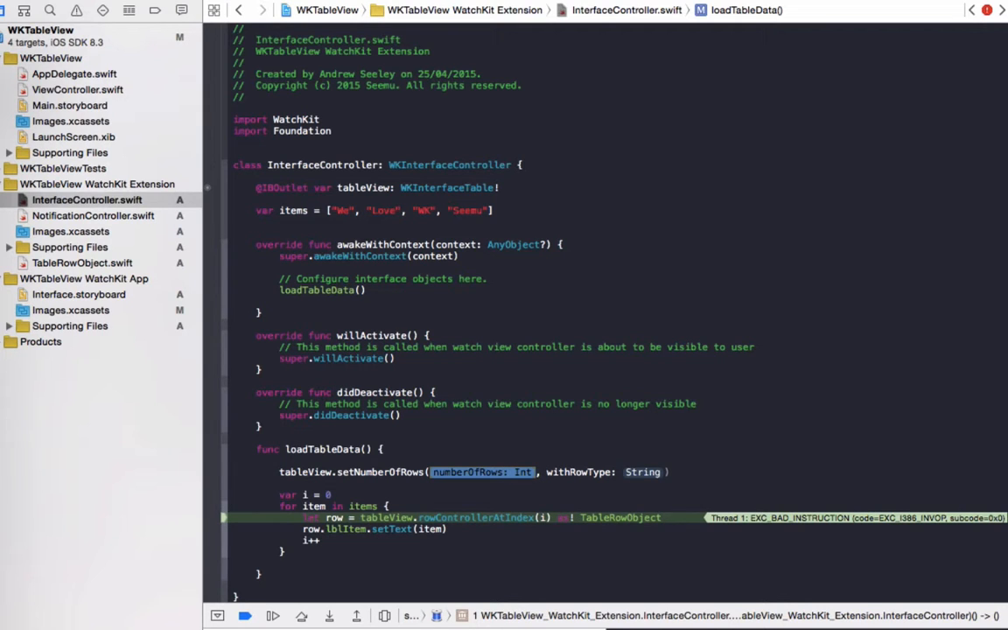
{"action": "type", "text": "items.count"}
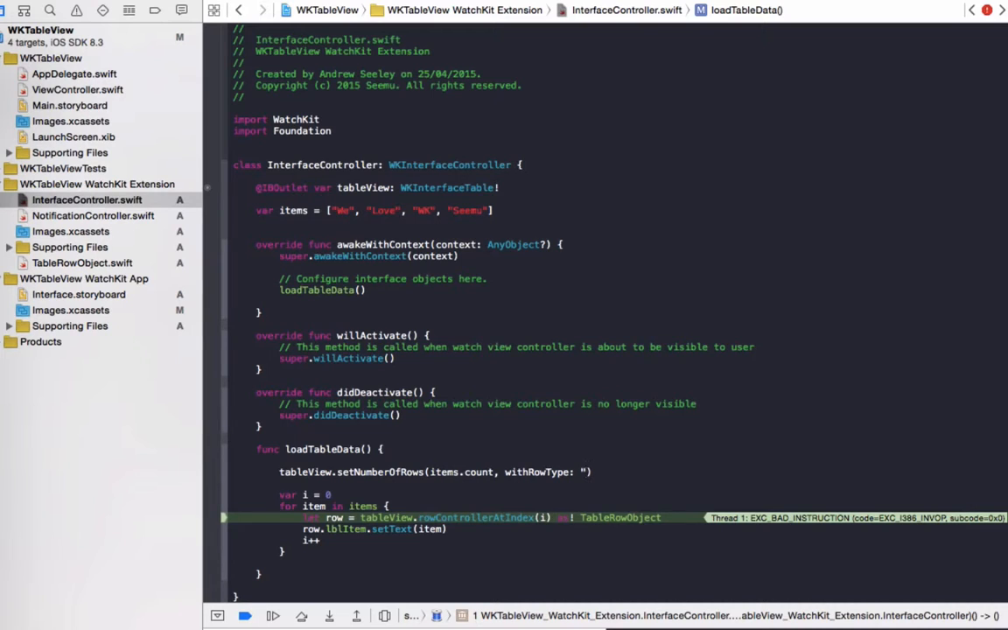
{"action": "type", "text": "Cell"}
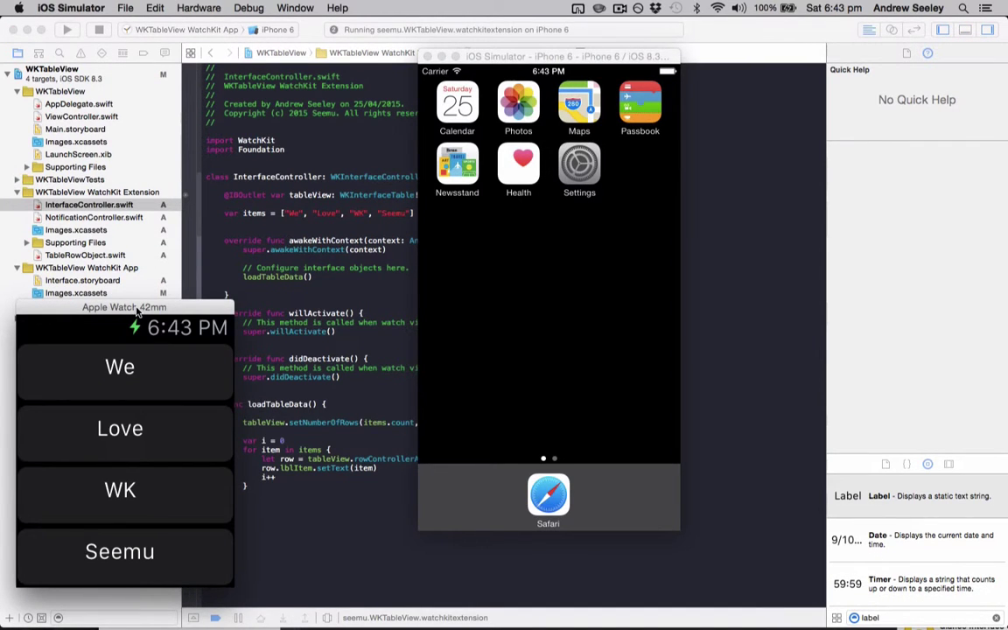
{"action": "mouse_move", "coordinate": [131, 368]}
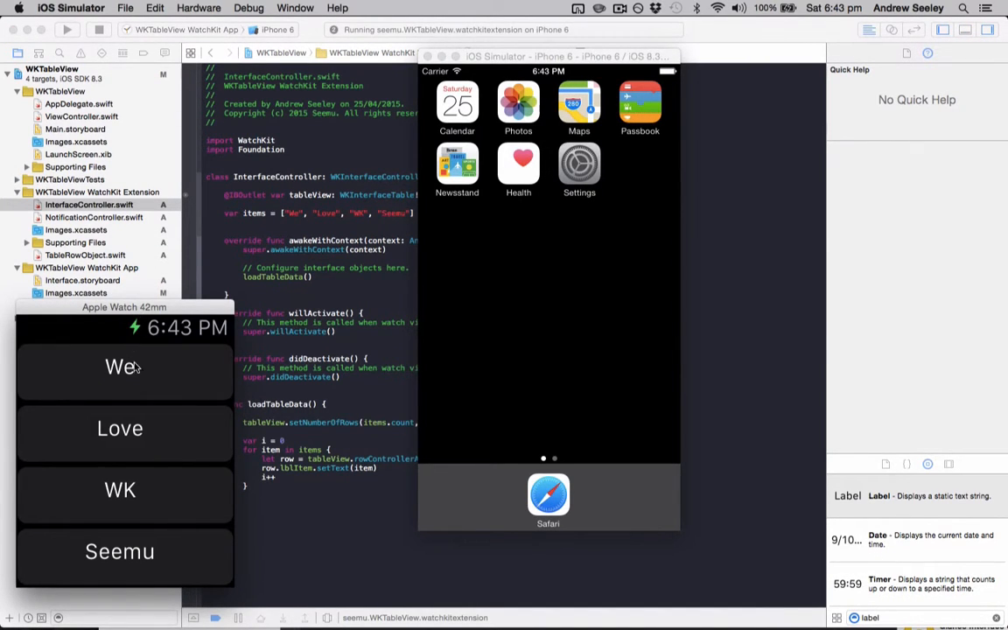
{"action": "mouse_move", "coordinate": [173, 426]}
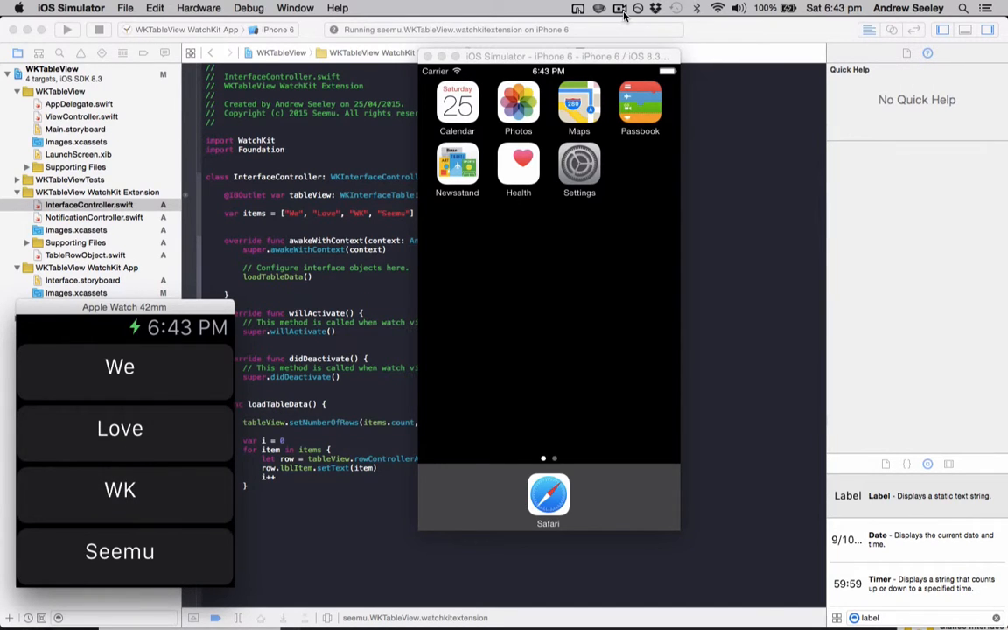
Step: View the Apple Watch simulator showing rows We, Love, WK and Seemu
{"action": "left_click", "coordinate": [623, 8]}
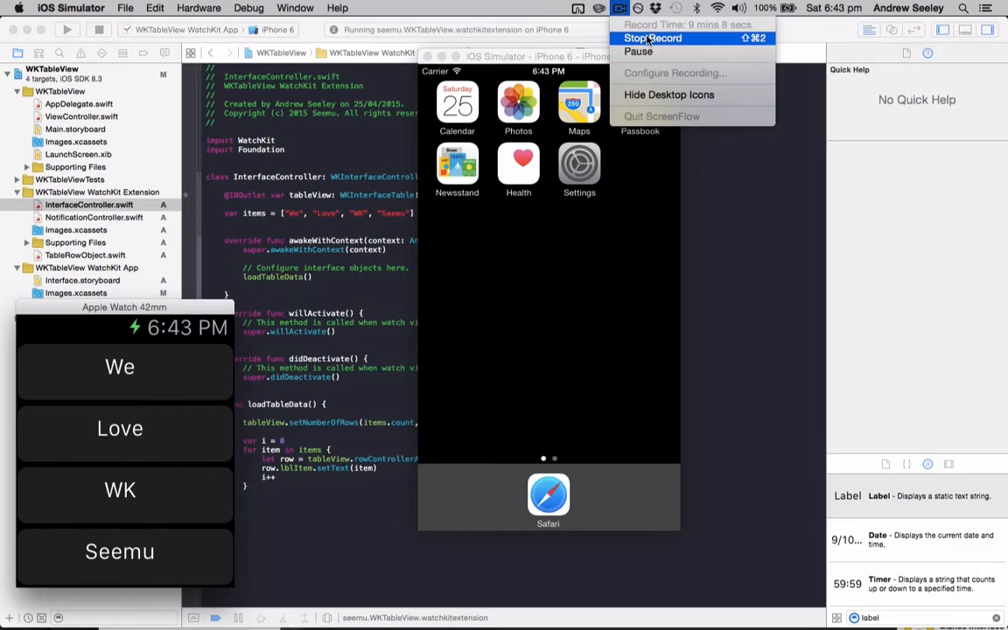